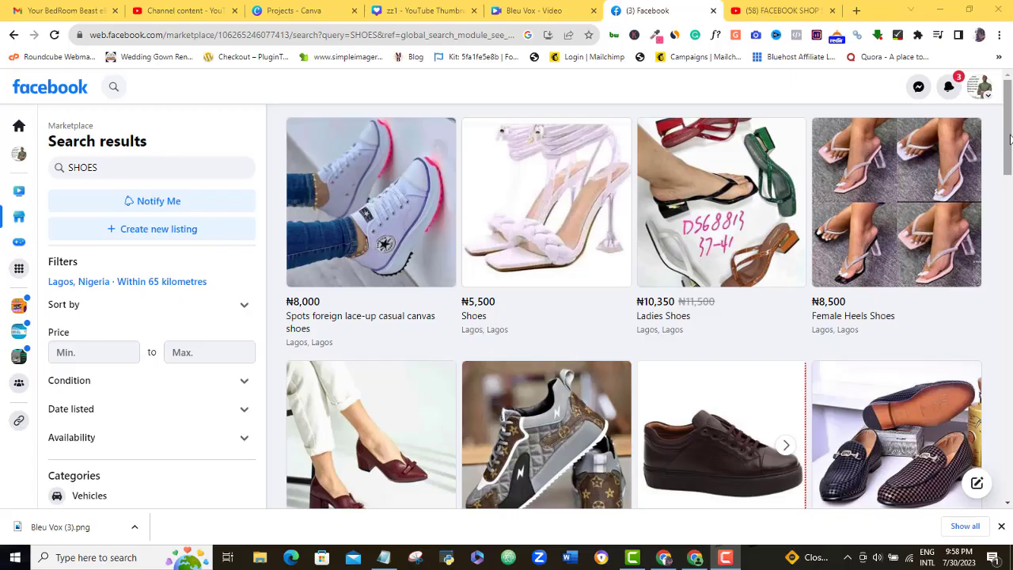
Scroll through the Facebook page and click the top bar.
{"action": "scroll", "scroll_direction": "down", "scroll_amount": 3}
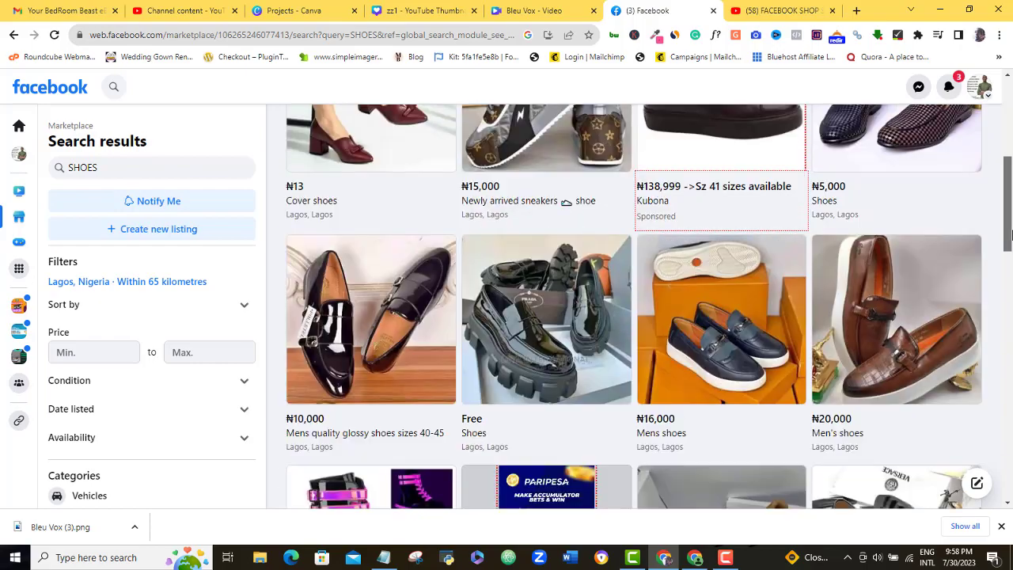
{"action": "scroll", "scroll_direction": "down", "scroll_amount": 3}
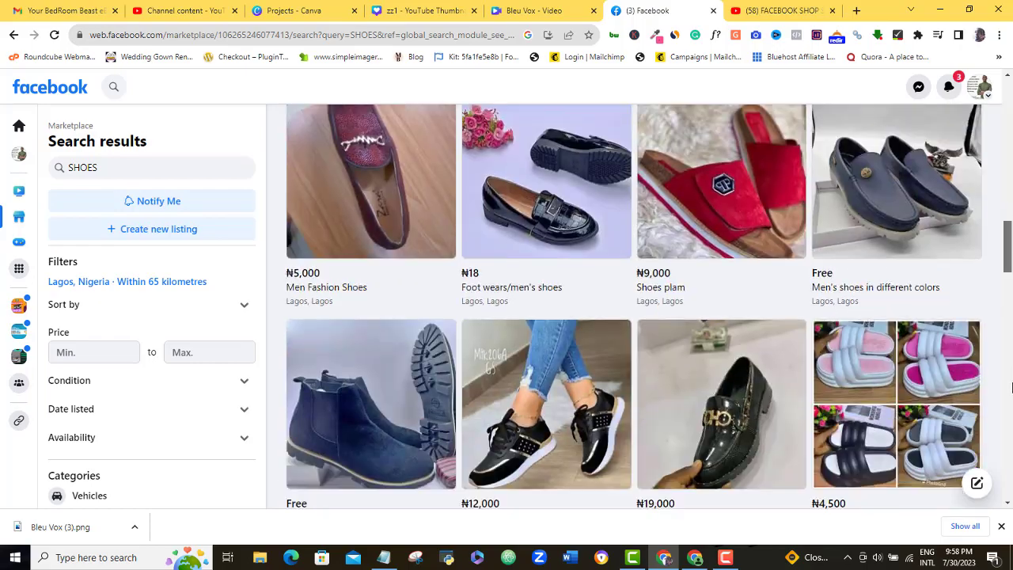
{"action": "scroll", "scroll_direction": "down", "scroll_amount": 3}
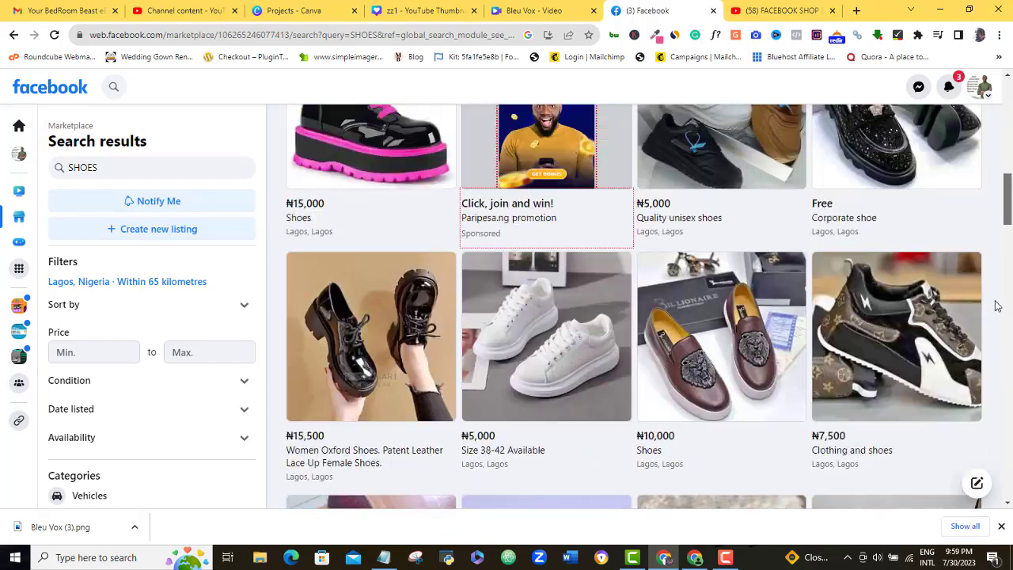
{"action": "scroll", "scroll_direction": "down", "scroll_amount": 3}
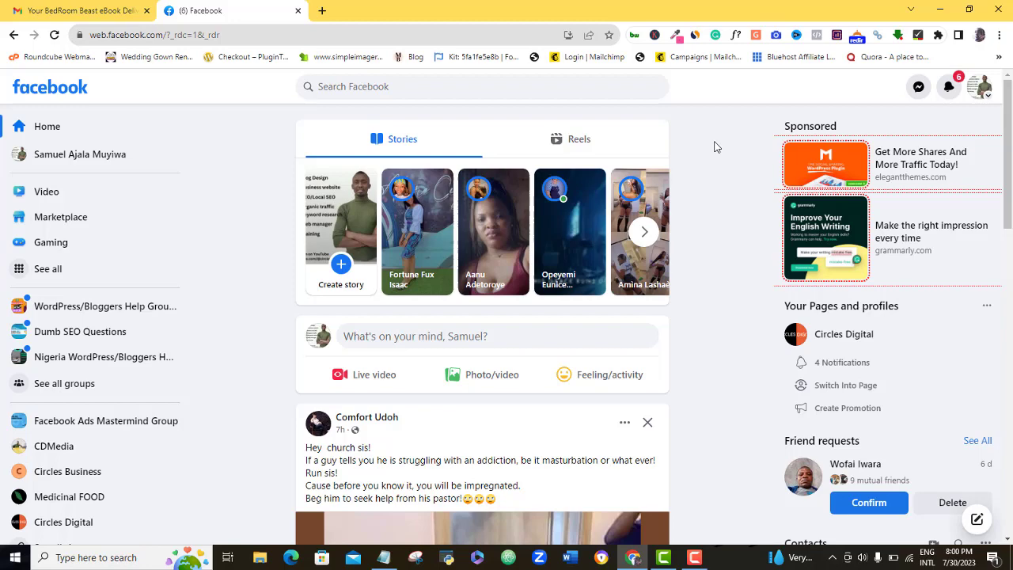
{"action": "scroll", "scroll_direction": "down", "scroll_amount": 3}
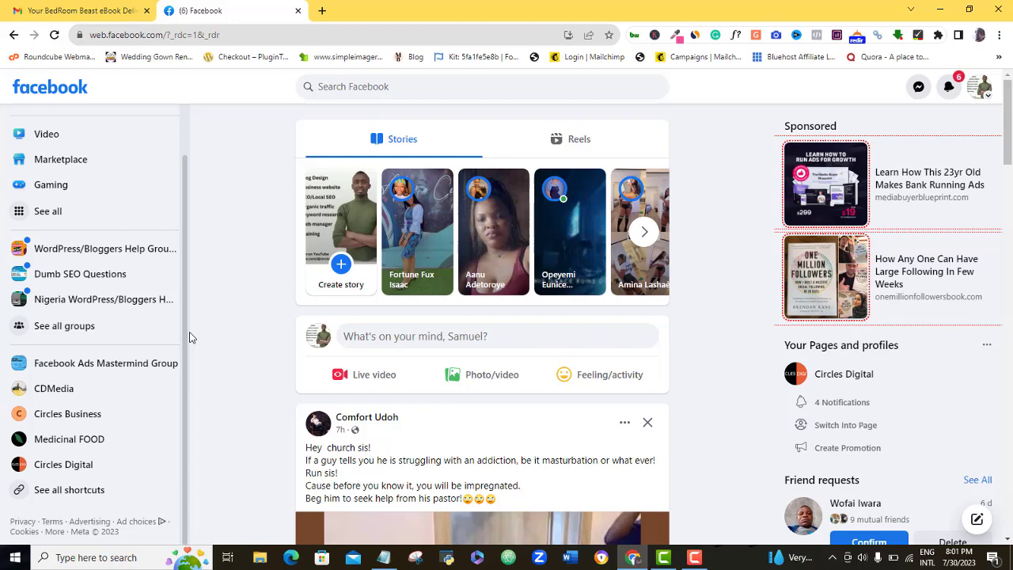
{"action": "scroll", "scroll_direction": "up", "scroll_amount": 3}
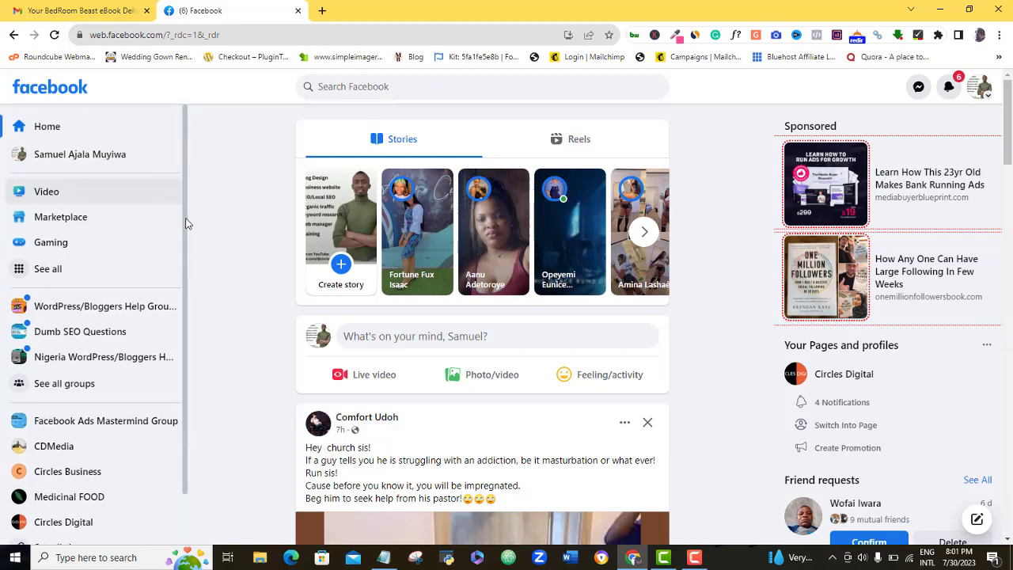
{"action": "scroll", "scroll_direction": "down", "scroll_amount": 3}
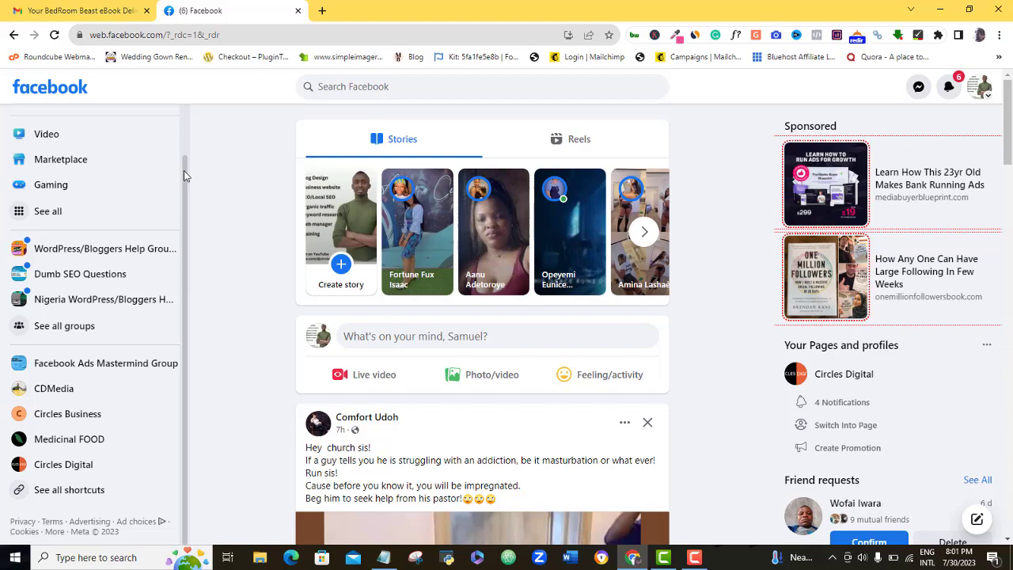
{"action": "left_click", "coordinate": [230, 10]}
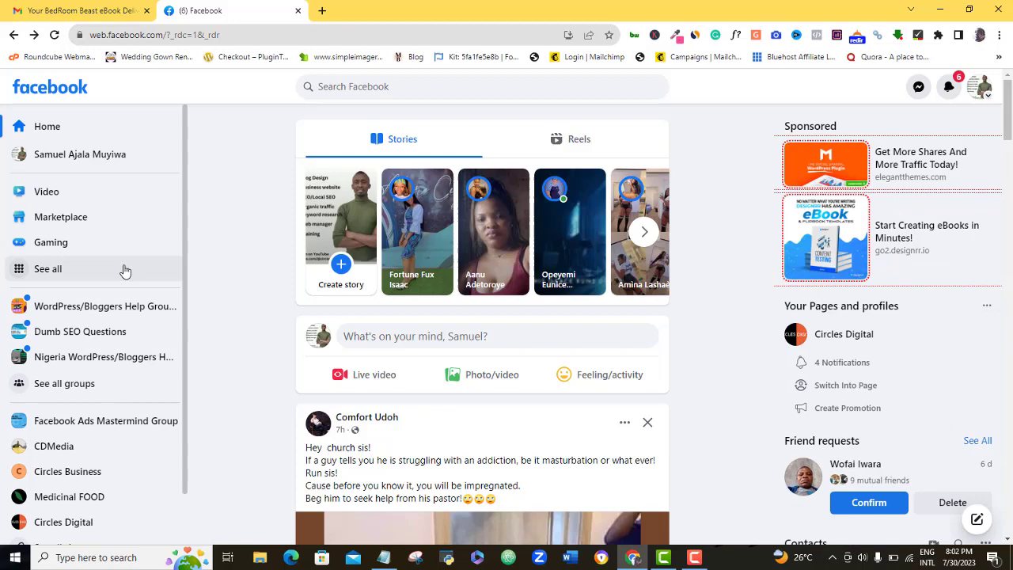
{"action": "mouse_move", "coordinate": [36, 281]}
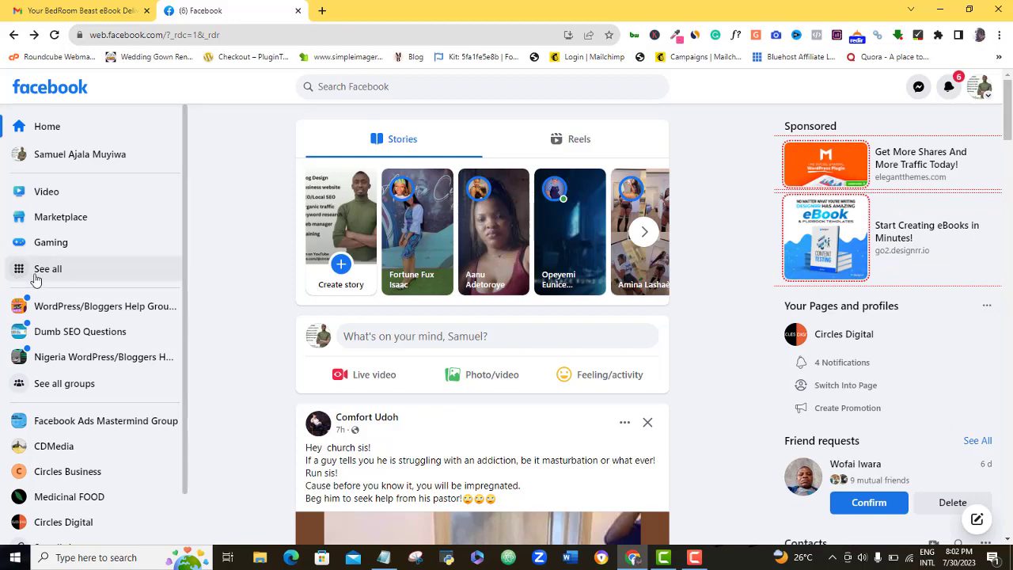
{"action": "mouse_move", "coordinate": [884, 91]}
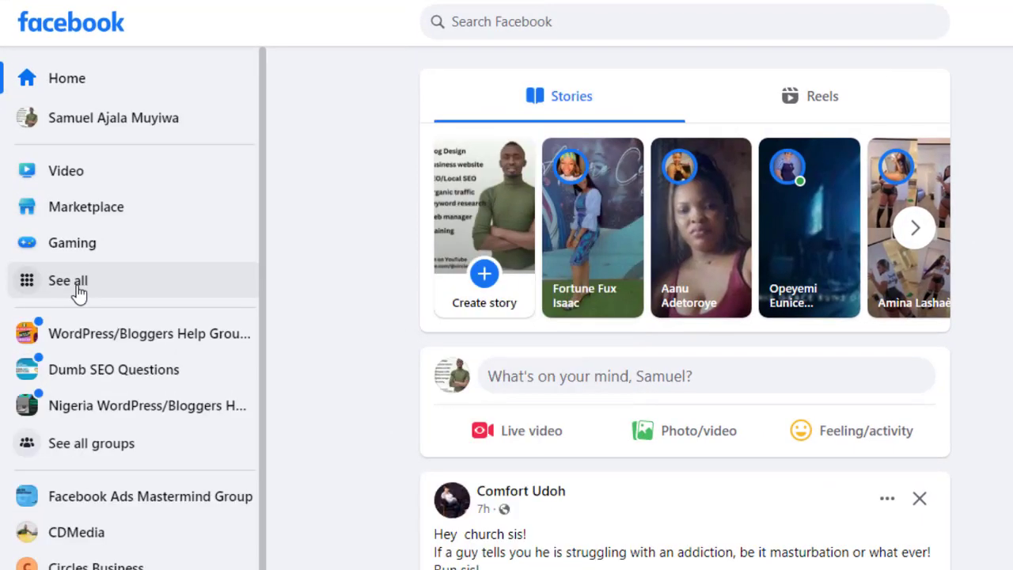
Expand the sidebar's See all list and scroll the Create column toward Ad.
{"action": "left_click", "coordinate": [67, 280]}
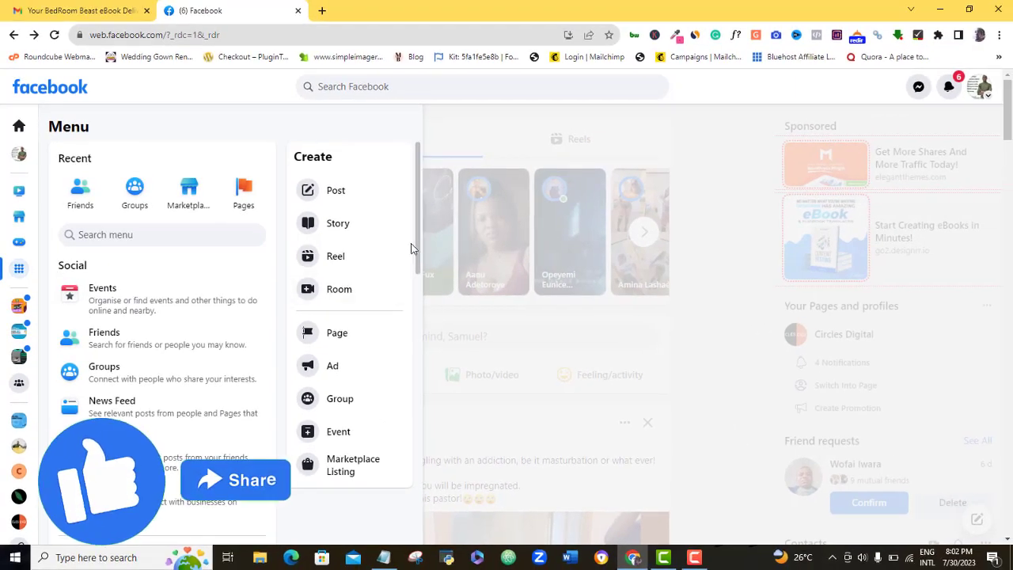
{"action": "scroll", "scroll_direction": "down", "scroll_amount": 3}
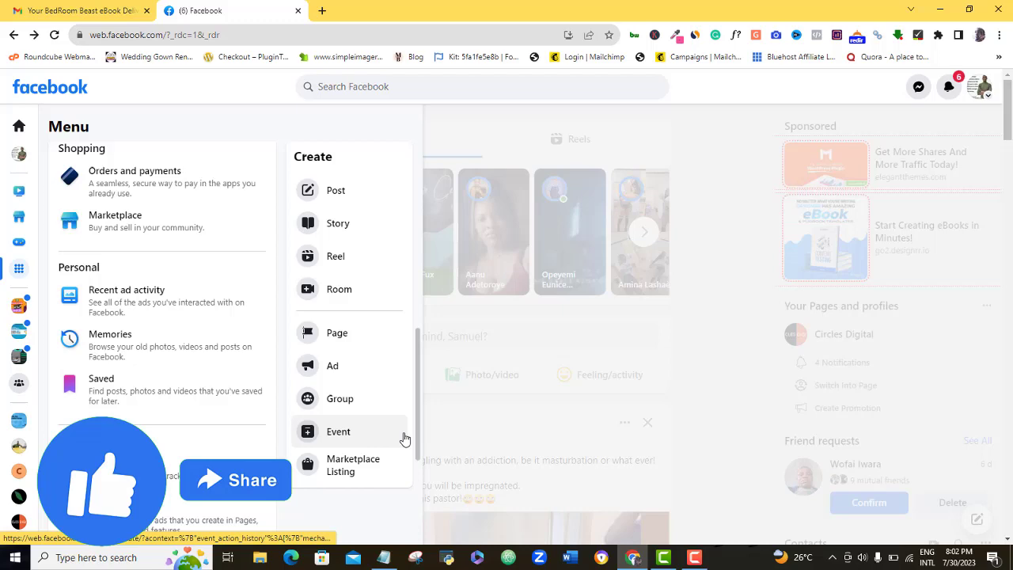
{"action": "scroll", "scroll_direction": "down", "scroll_amount": 3}
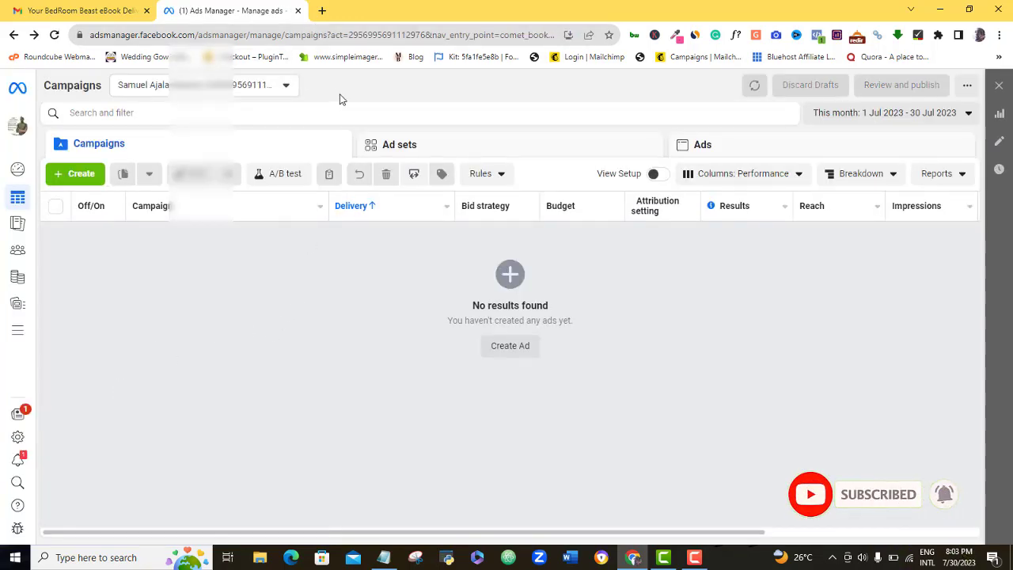
Switch to the five-campaign ad account and pick Commerce Manager from All tools.
{"action": "left_click", "coordinate": [286, 86]}
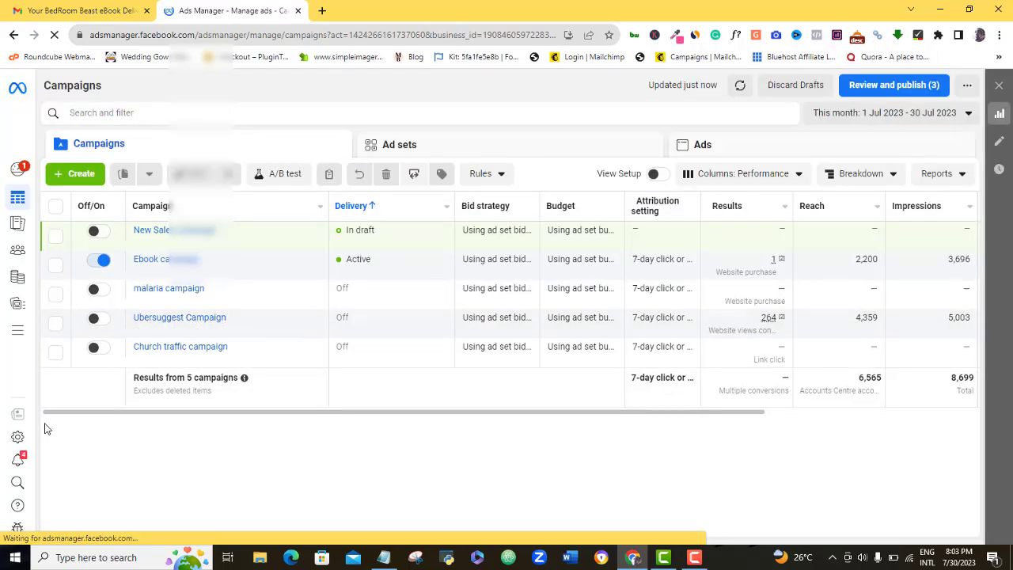
{"action": "left_click", "coordinate": [18, 196]}
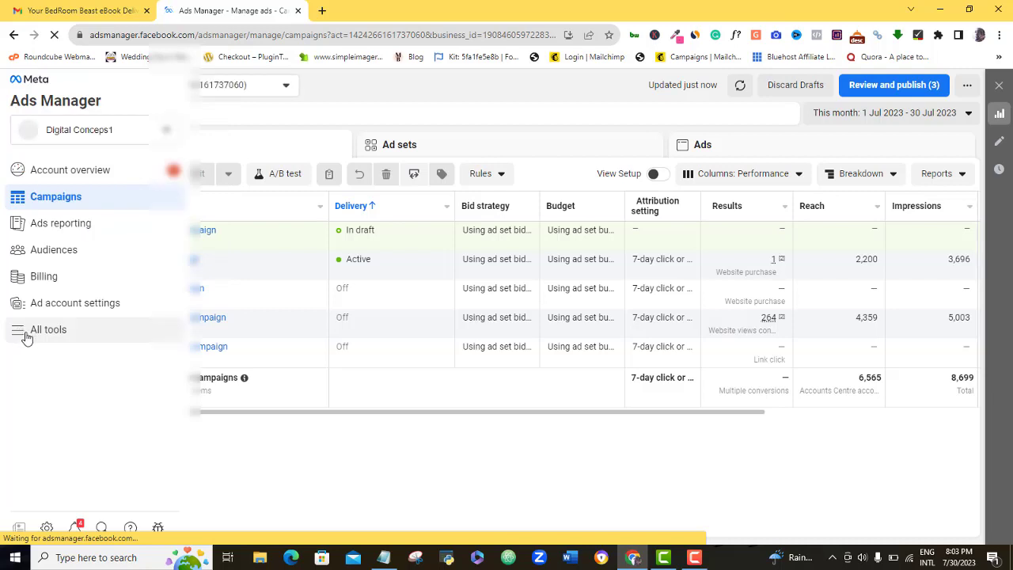
{"action": "left_click", "coordinate": [48, 329]}
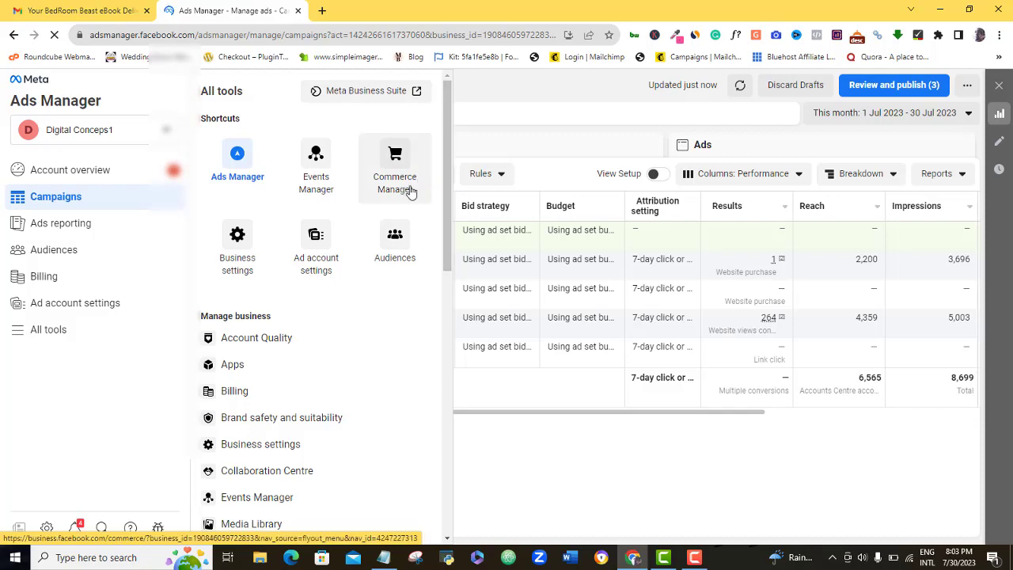
{"action": "scroll", "scroll_direction": "down", "scroll_amount": 3}
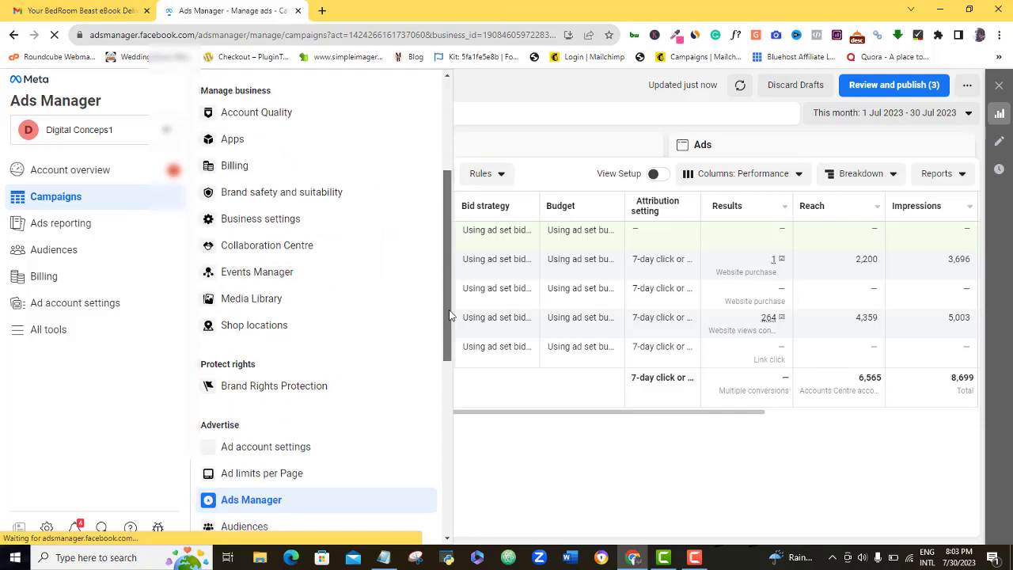
{"action": "scroll", "scroll_direction": "down", "scroll_amount": 3}
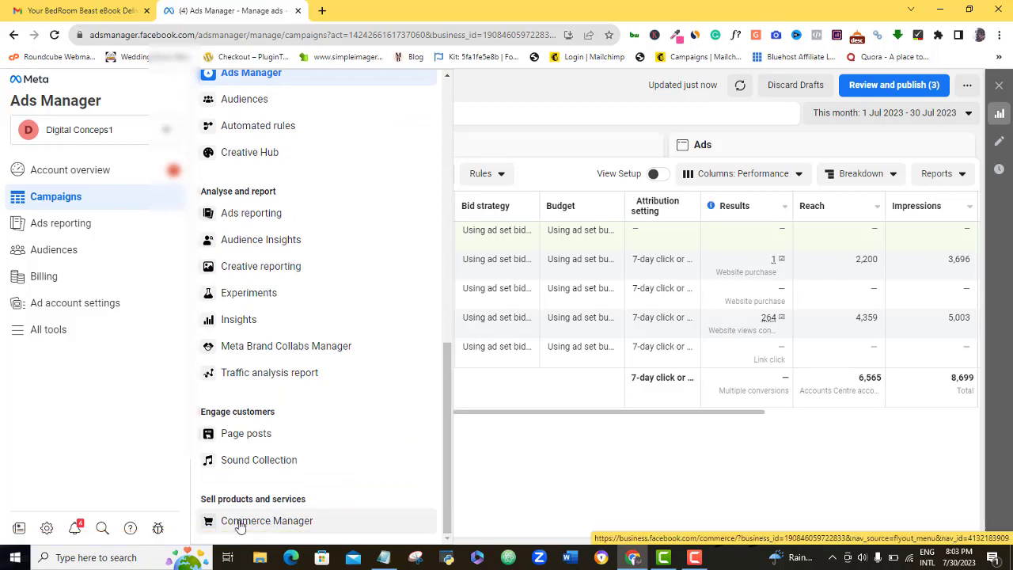
{"action": "left_click", "coordinate": [267, 521]}
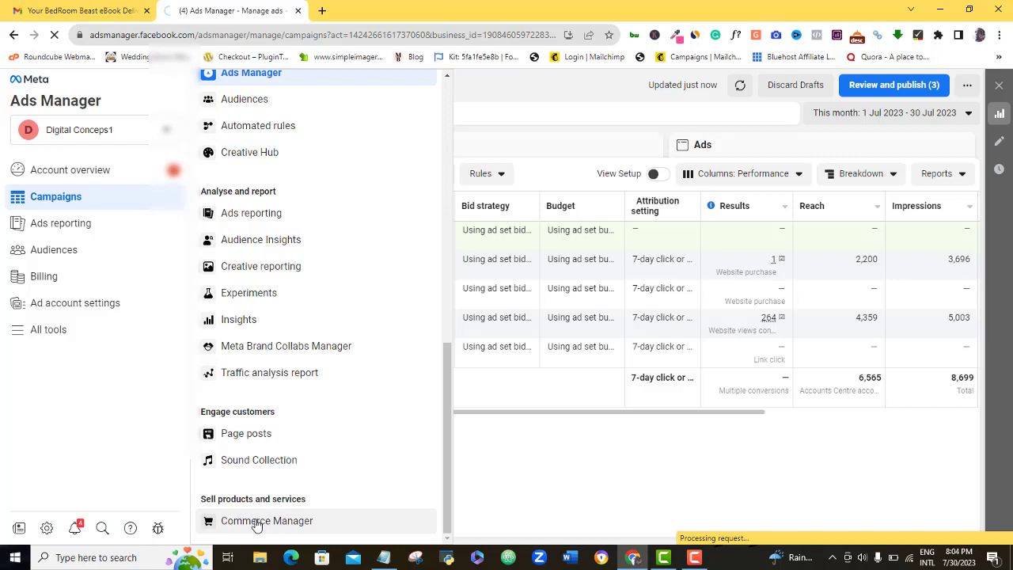
Begin selling on Facebook by choosing Create a Shop and Get Started.
{"action": "left_click", "coordinate": [267, 521]}
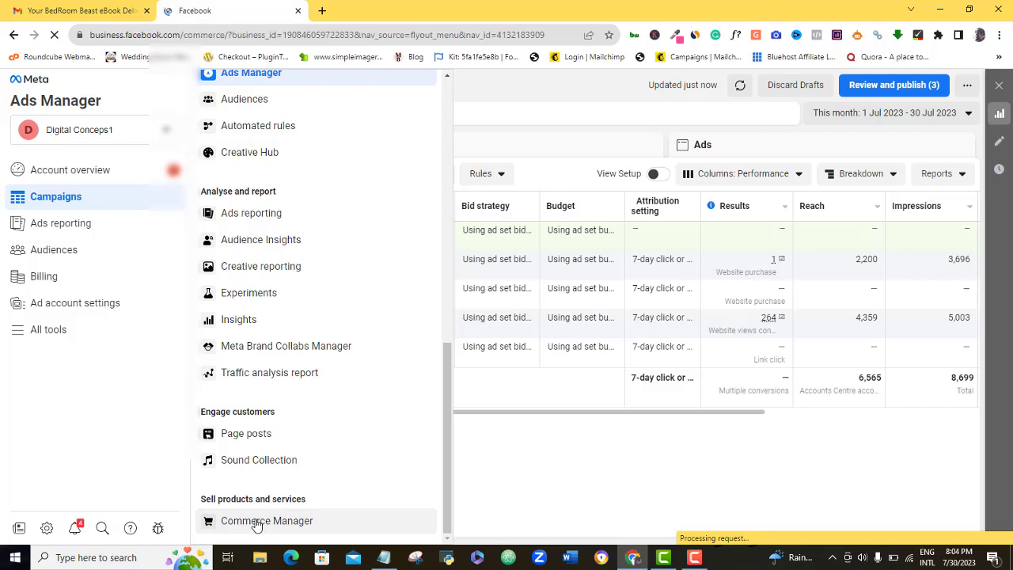
{"action": "left_click", "coordinate": [266, 521]}
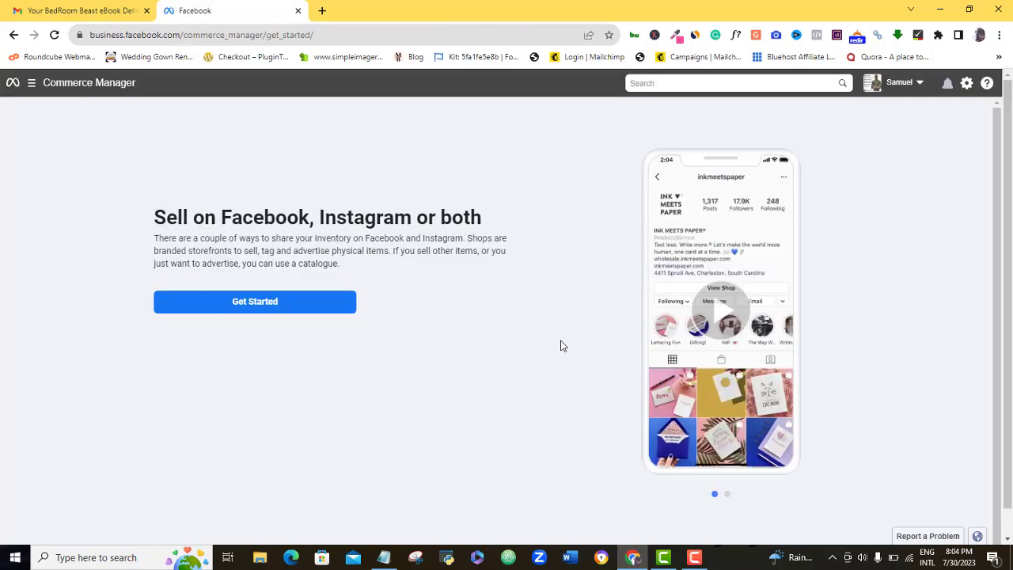
{"action": "mouse_move", "coordinate": [455, 366]}
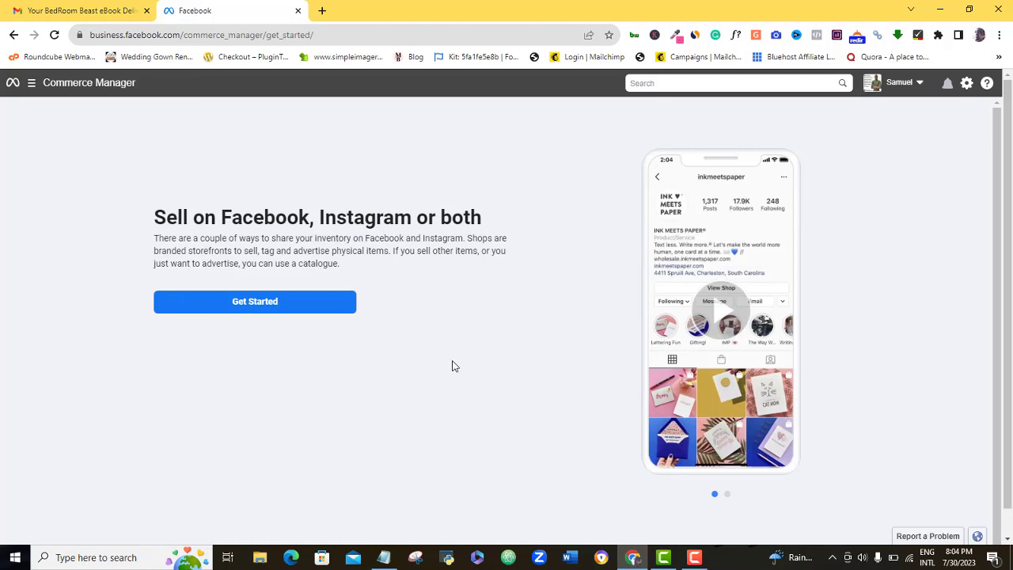
{"action": "mouse_move", "coordinate": [255, 302]}
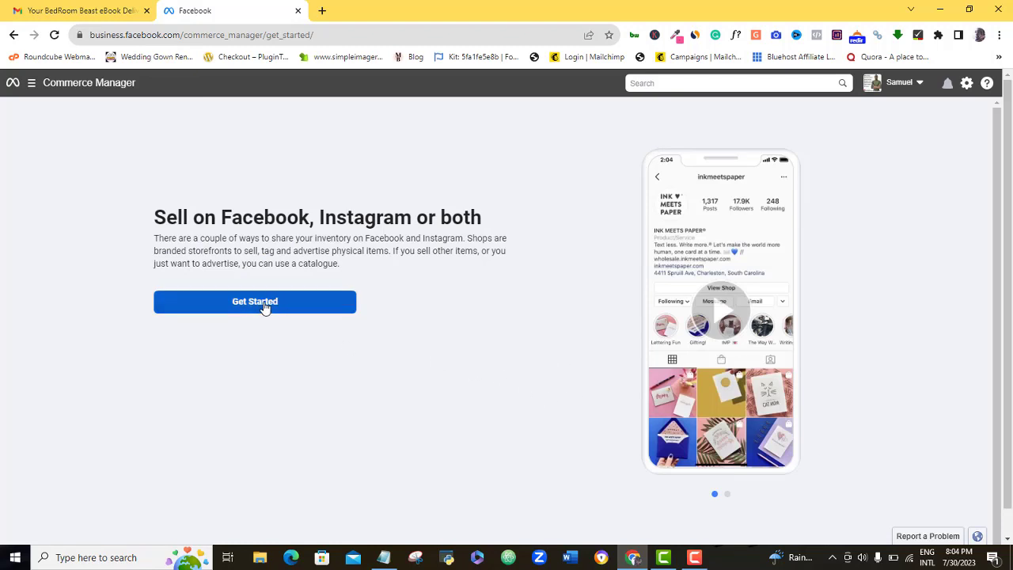
{"action": "left_click", "coordinate": [254, 301]}
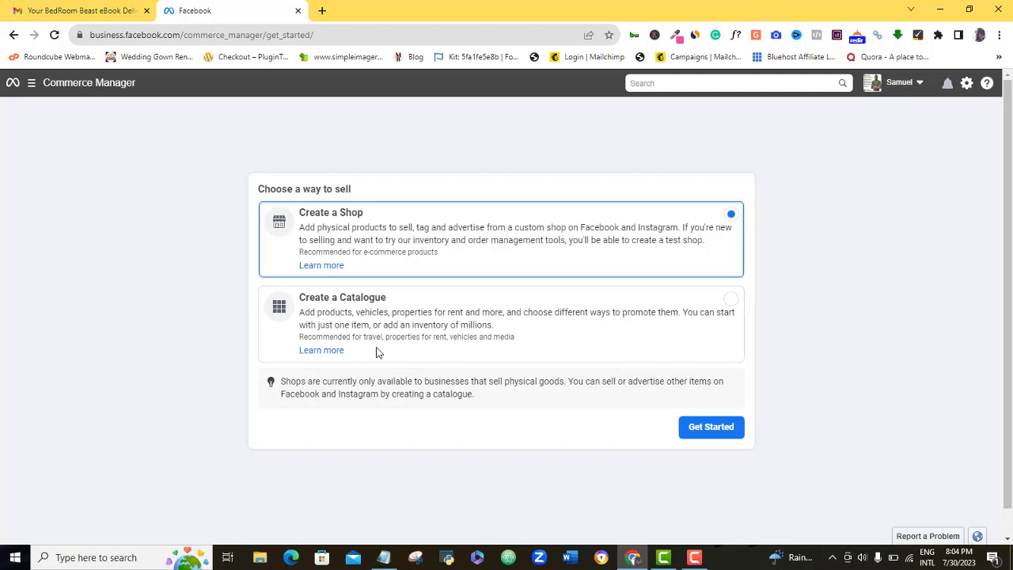
{"action": "mouse_move", "coordinate": [328, 311]}
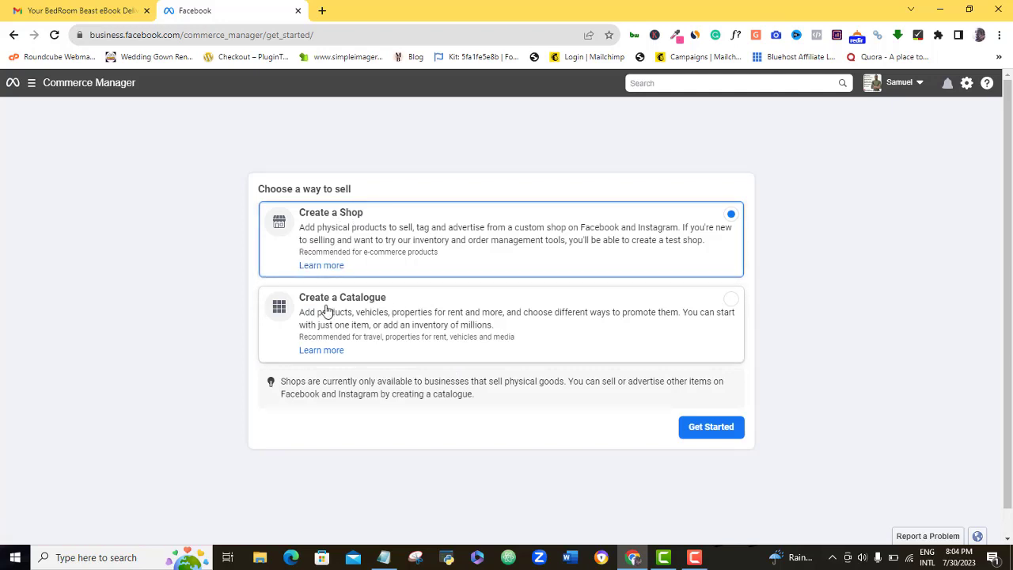
{"action": "mouse_move", "coordinate": [343, 218]}
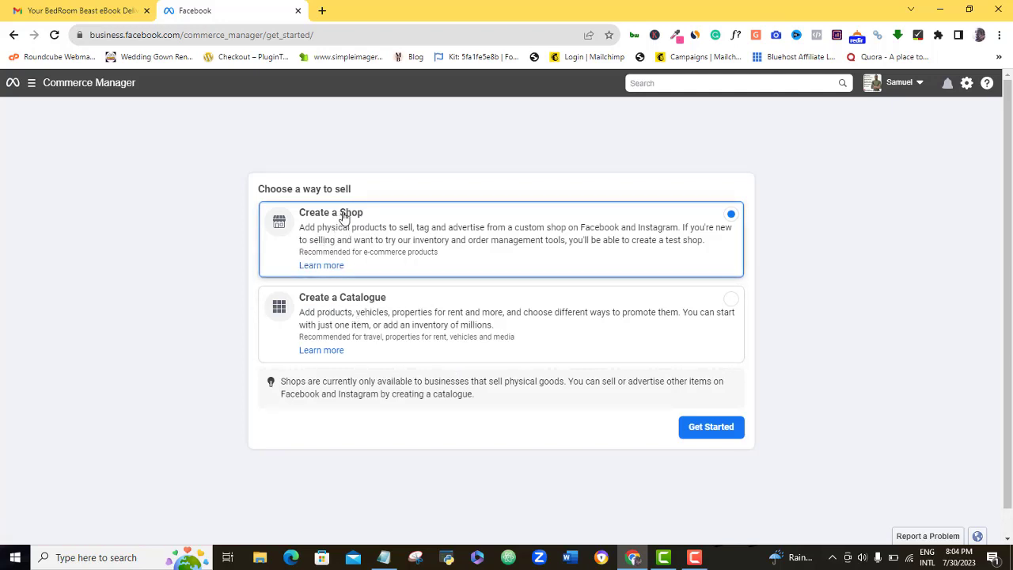
{"action": "mouse_move", "coordinate": [382, 326]}
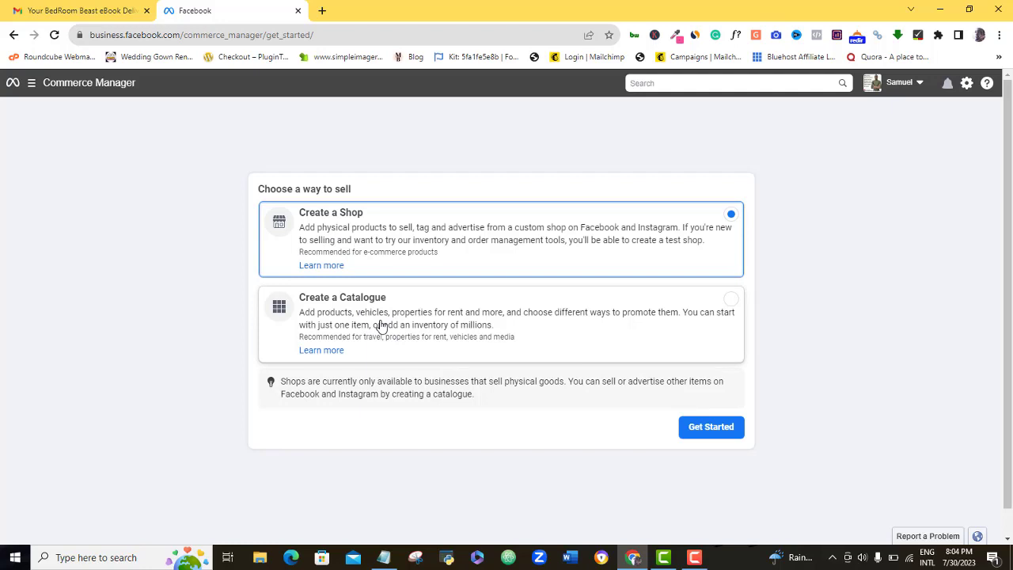
{"action": "mouse_move", "coordinate": [347, 233]}
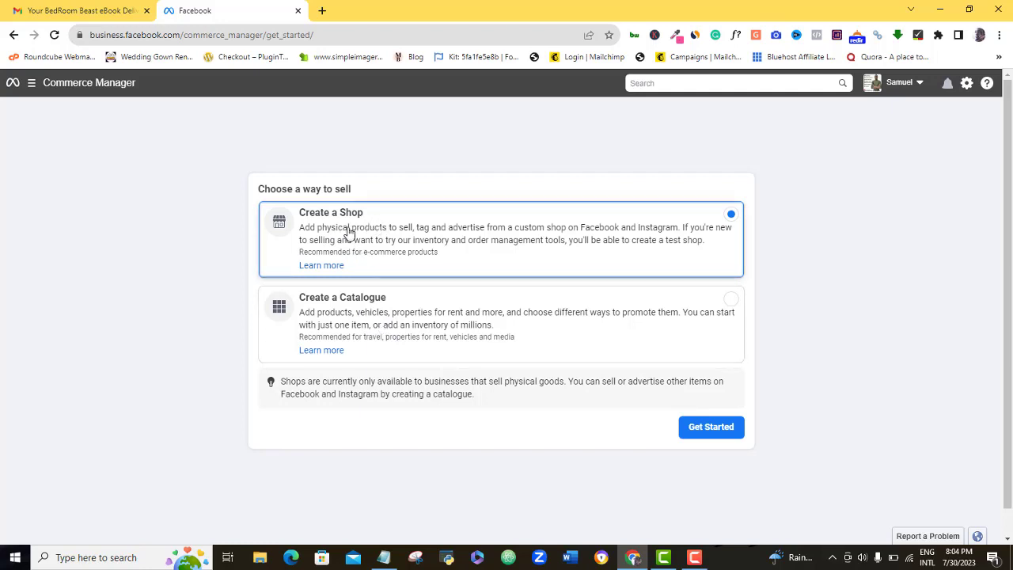
{"action": "mouse_move", "coordinate": [647, 243]}
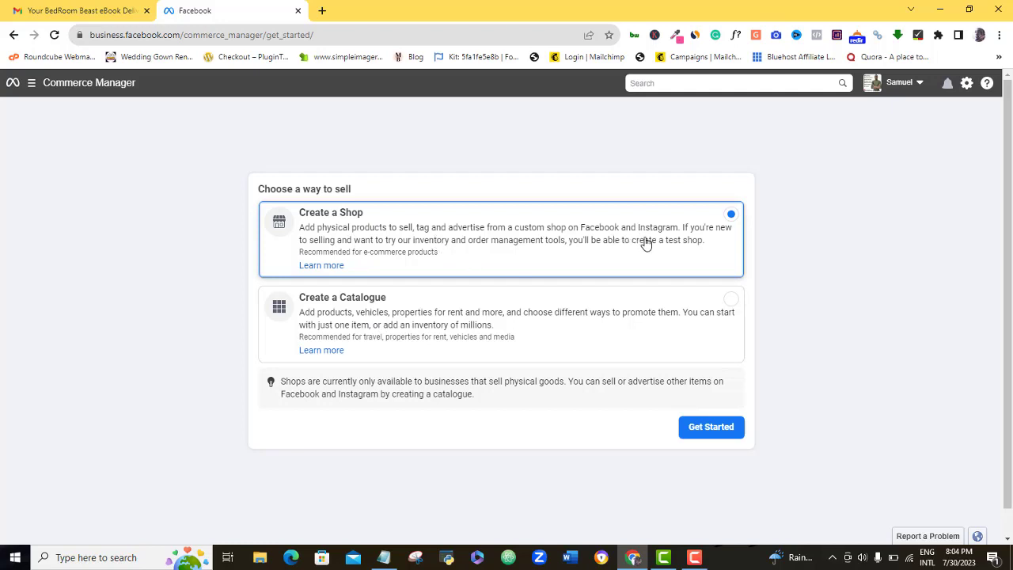
{"action": "mouse_move", "coordinate": [681, 247]}
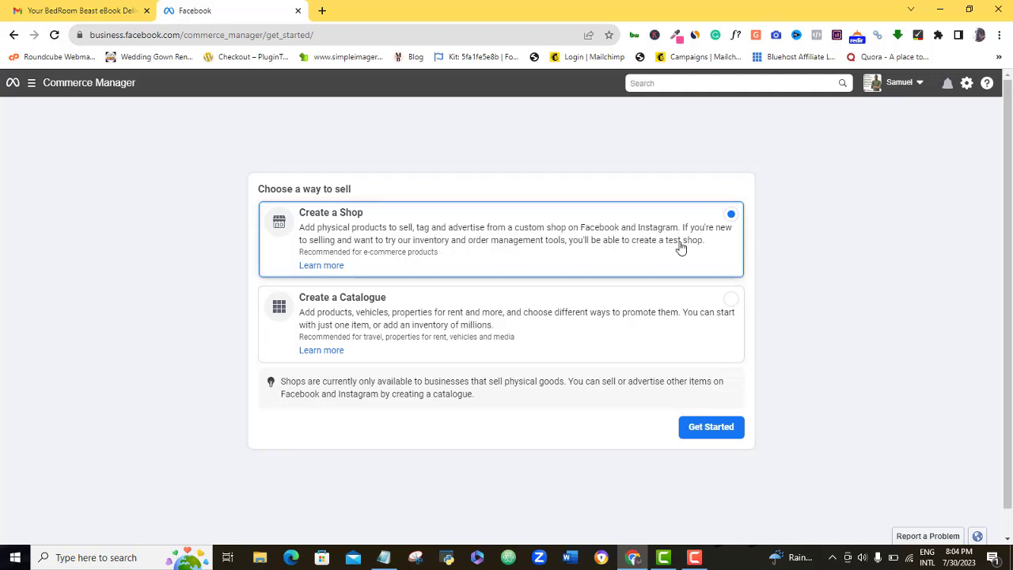
{"action": "left_click", "coordinate": [711, 427]}
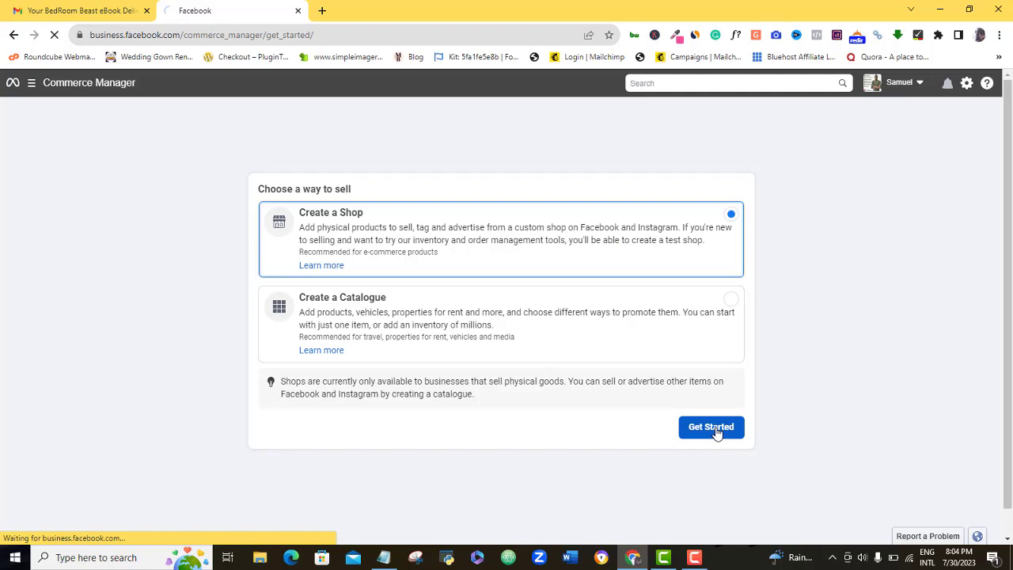
{"action": "left_click", "coordinate": [711, 426]}
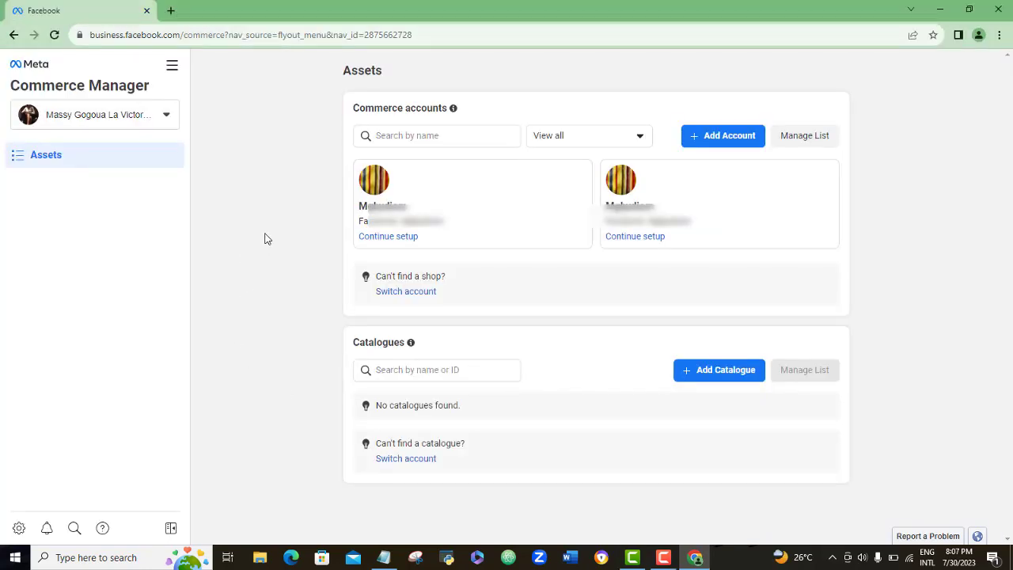
{"action": "mouse_move", "coordinate": [285, 194]}
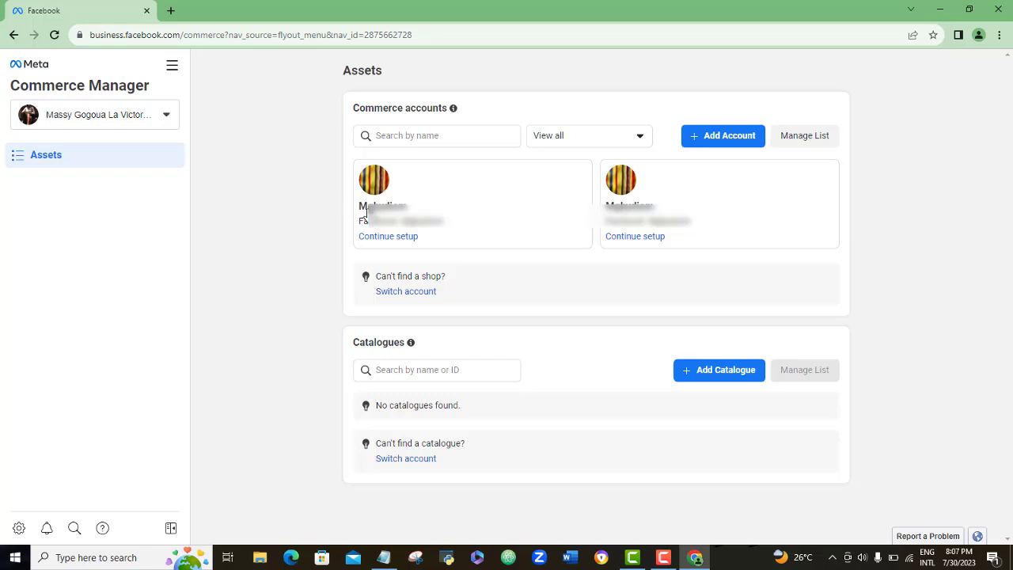
{"action": "mouse_move", "coordinate": [312, 229]}
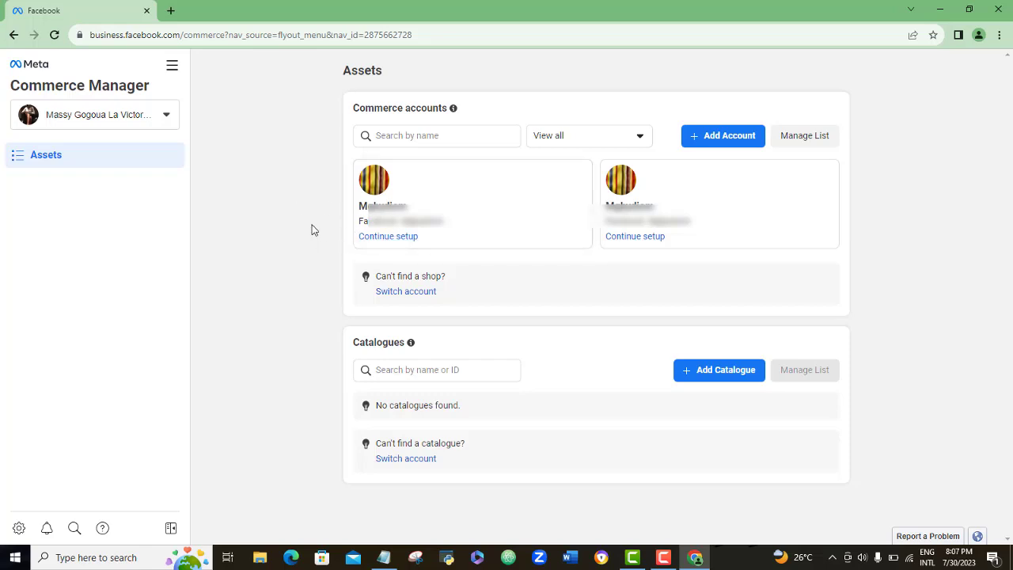
{"action": "mouse_move", "coordinate": [278, 197]}
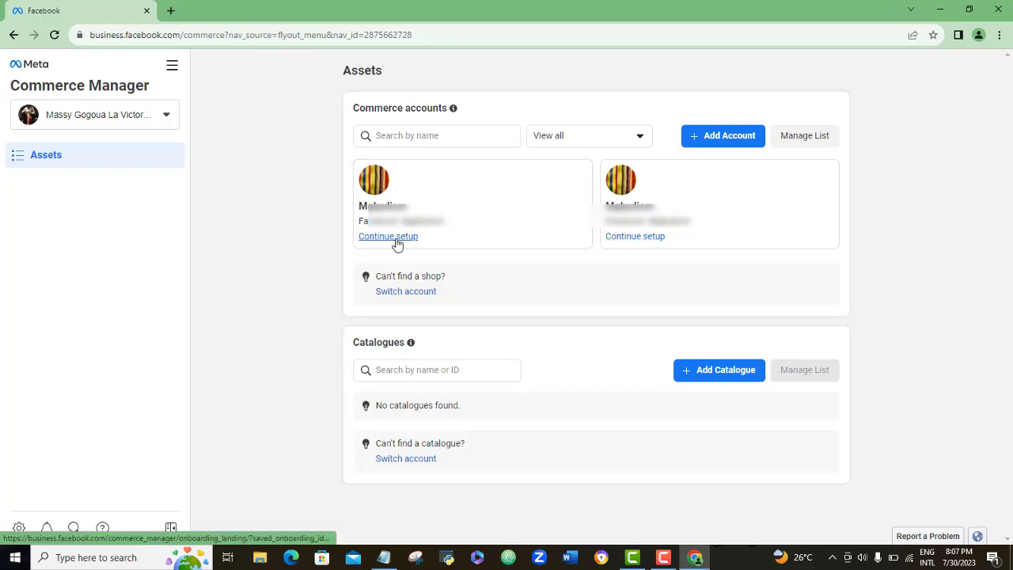
Choose Continue setup on the first commerce account in Assets.
{"action": "left_click", "coordinate": [387, 236]}
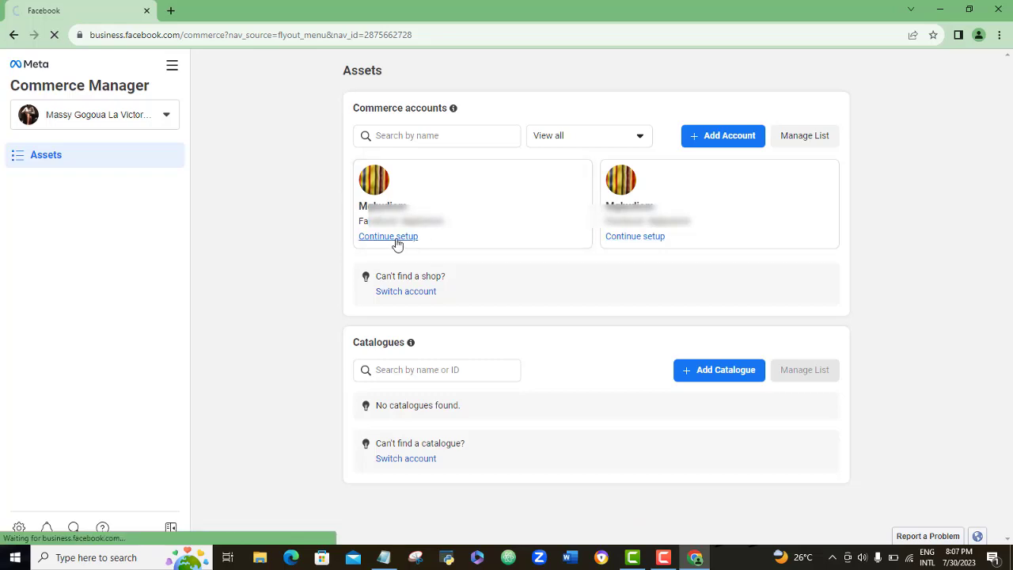
{"action": "left_click", "coordinate": [387, 236]}
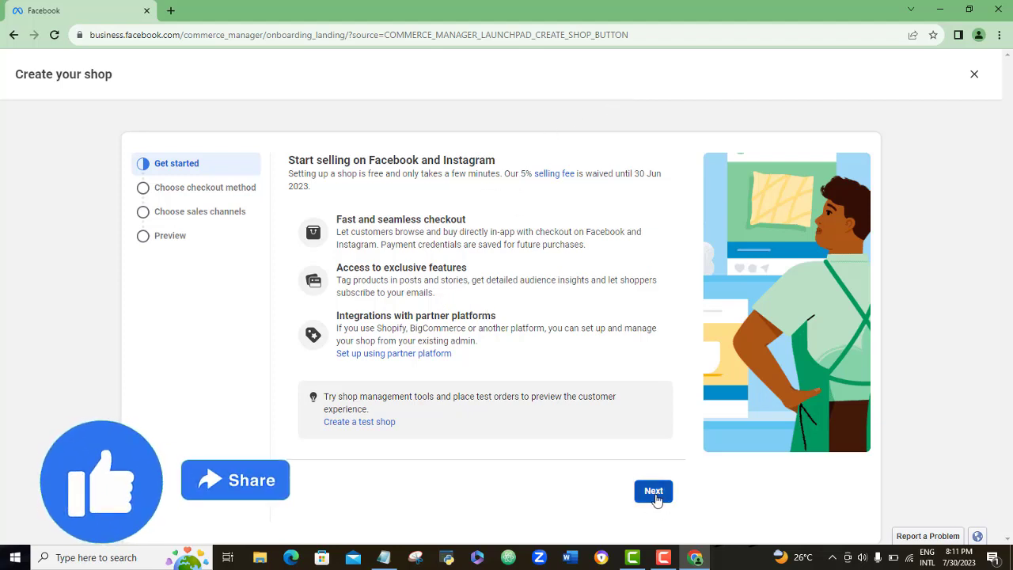
Pass the intro, pick Facebook or Instagram checkout, untick Shop Pay, and continue.
{"action": "left_click", "coordinate": [654, 491]}
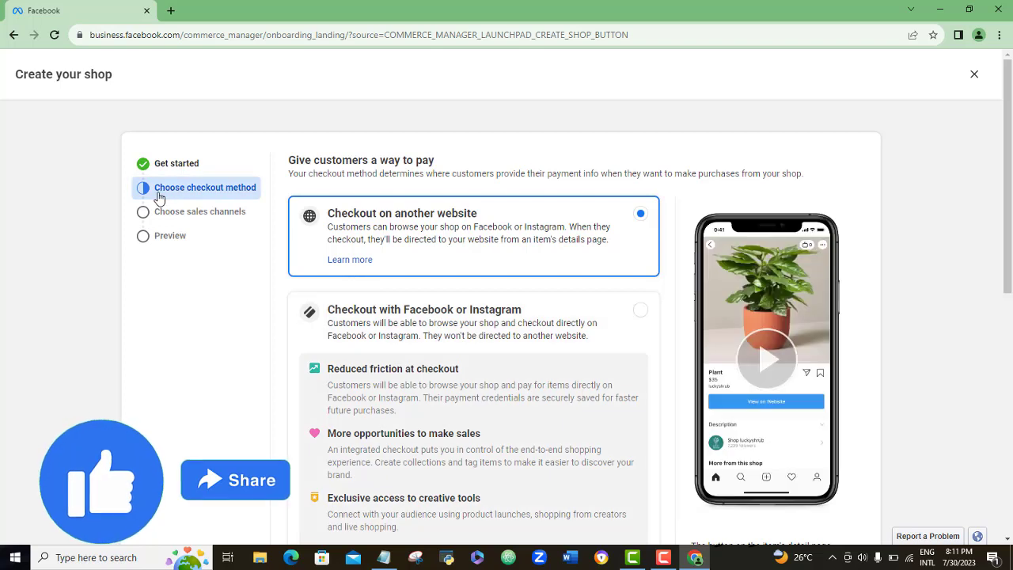
{"action": "mouse_move", "coordinate": [487, 290]}
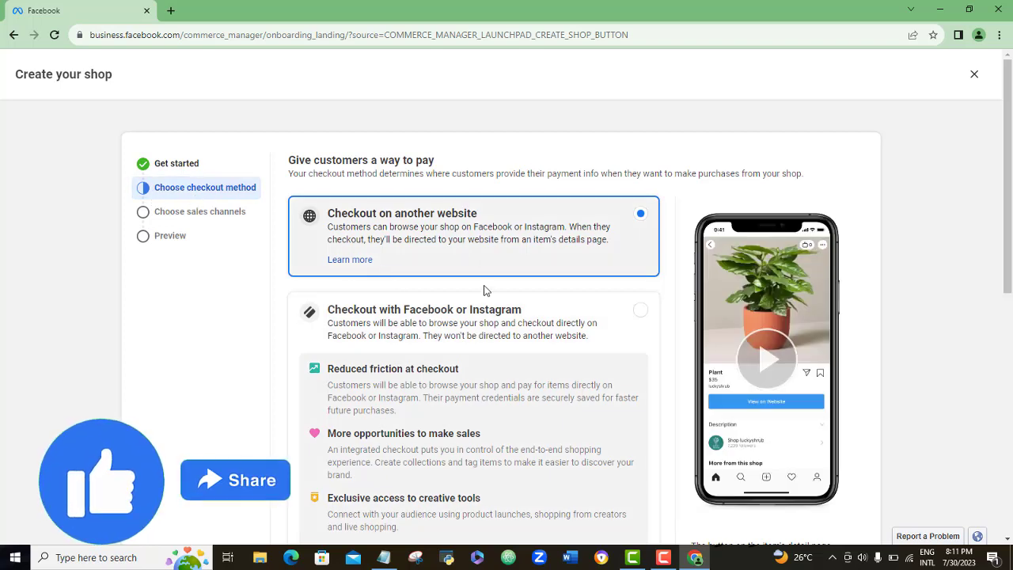
{"action": "mouse_move", "coordinate": [523, 268]}
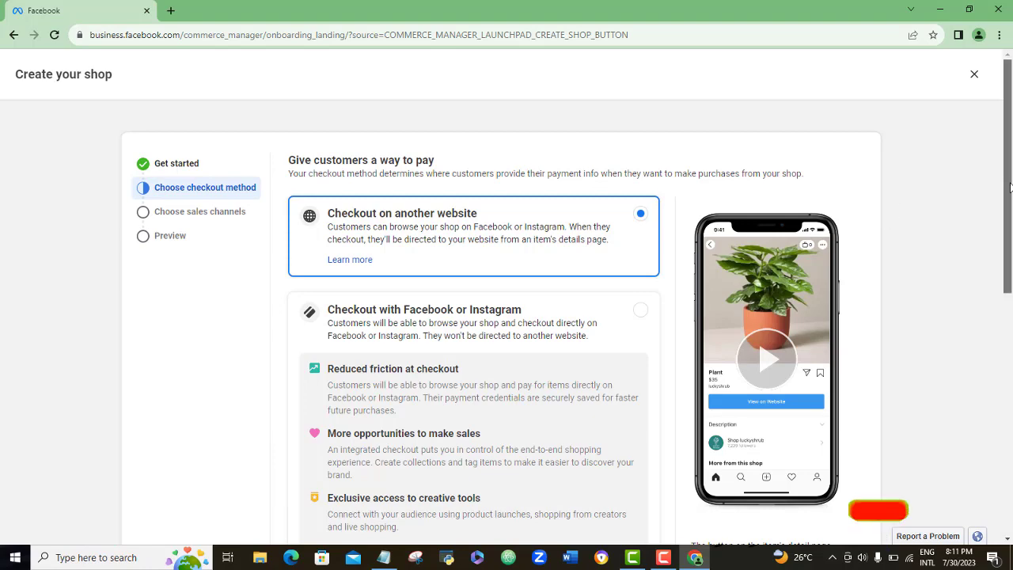
{"action": "scroll", "scroll_direction": "down", "scroll_amount": 3}
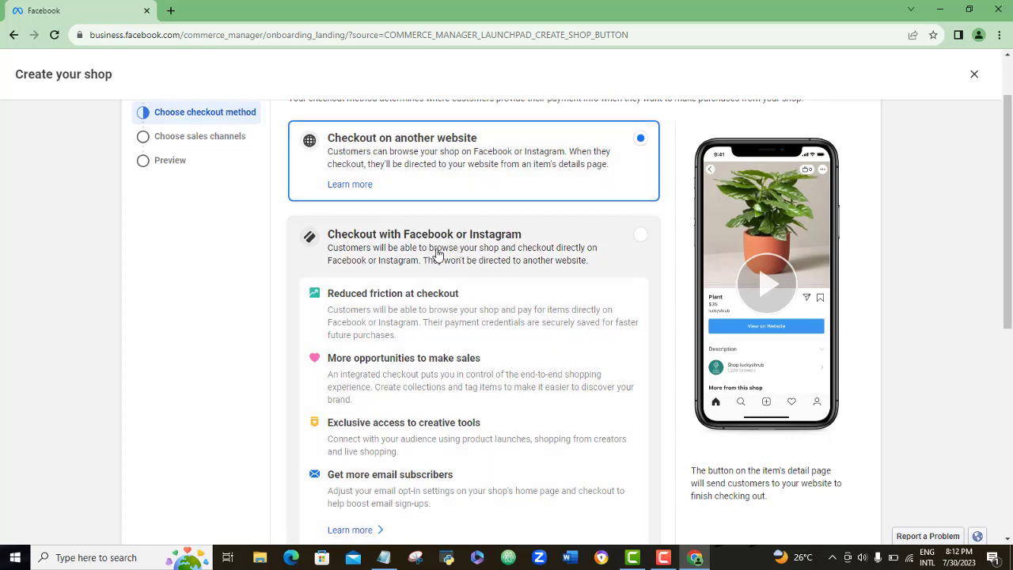
{"action": "left_click", "coordinate": [641, 233]}
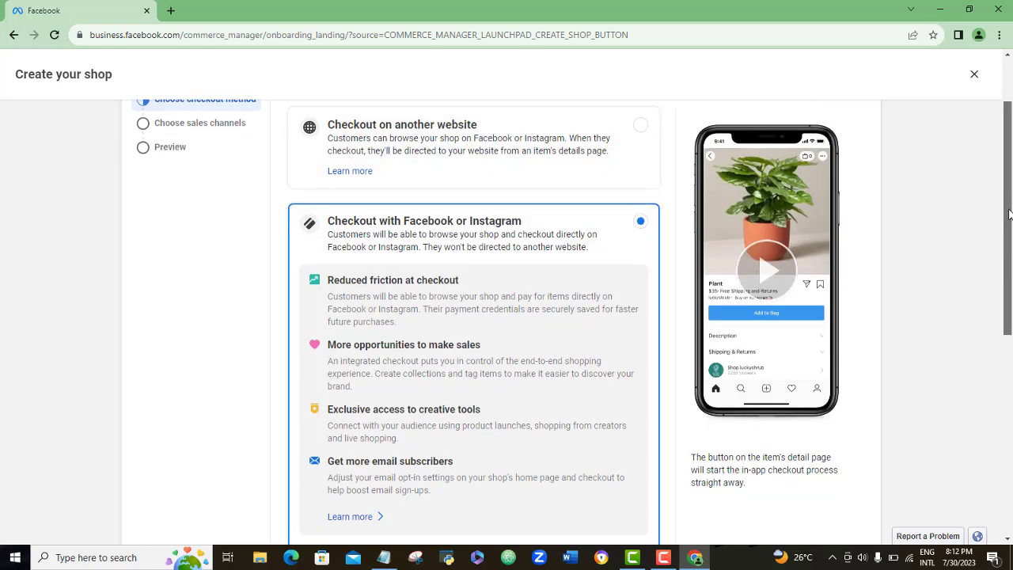
{"action": "scroll", "scroll_direction": "down", "scroll_amount": 3}
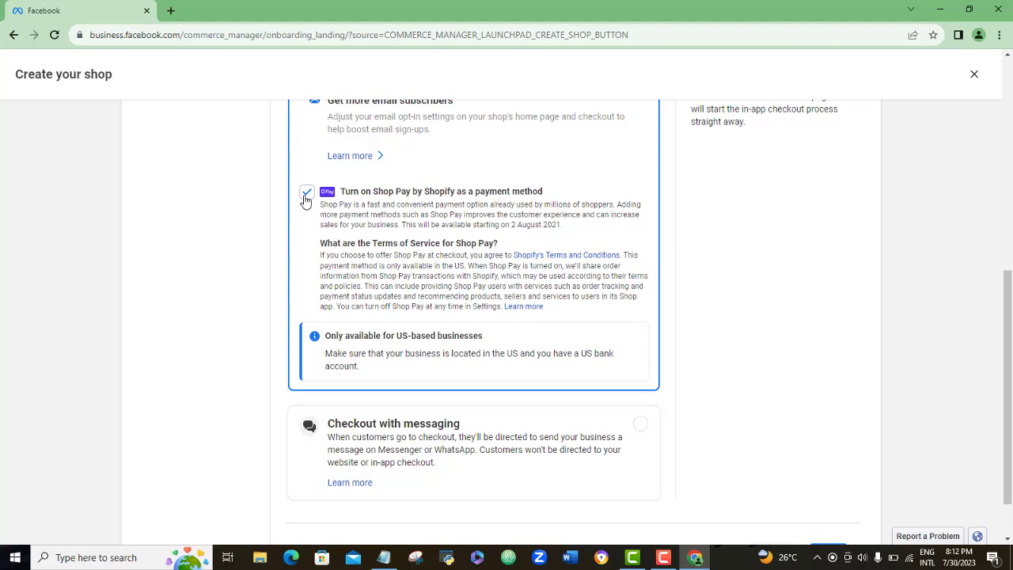
{"action": "left_click", "coordinate": [306, 192]}
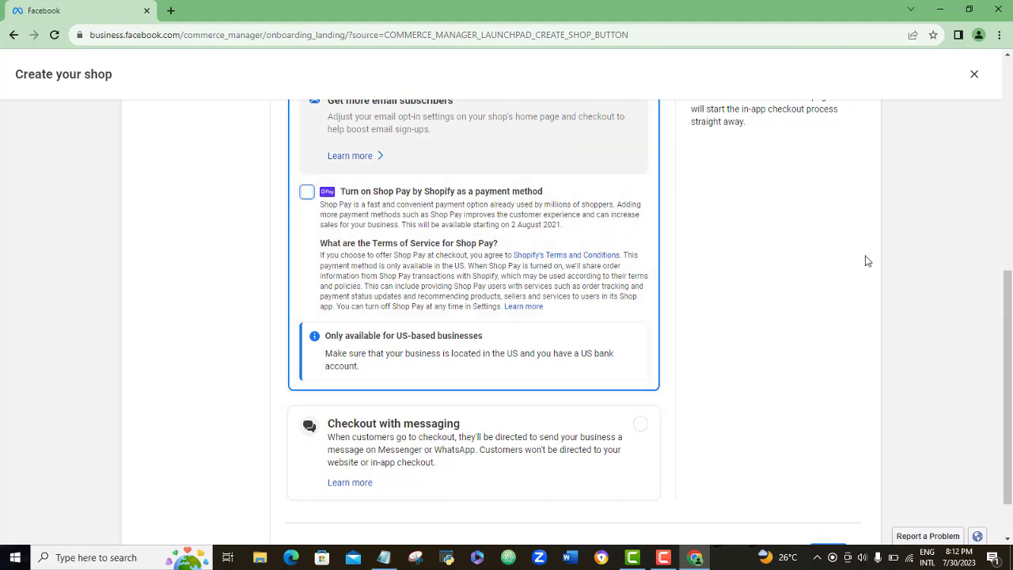
{"action": "scroll", "scroll_direction": "down", "scroll_amount": 3}
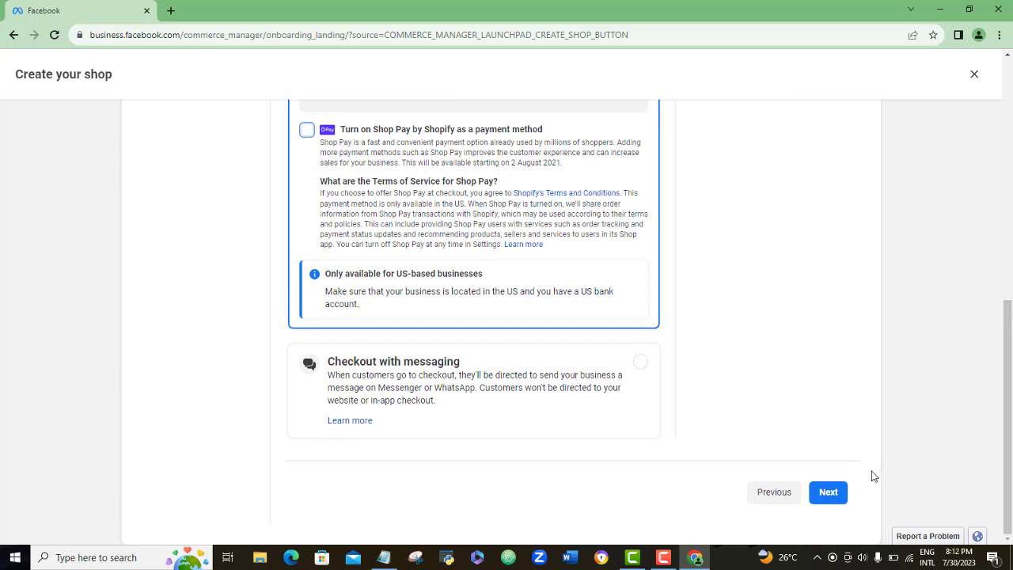
{"action": "left_click", "coordinate": [829, 491]}
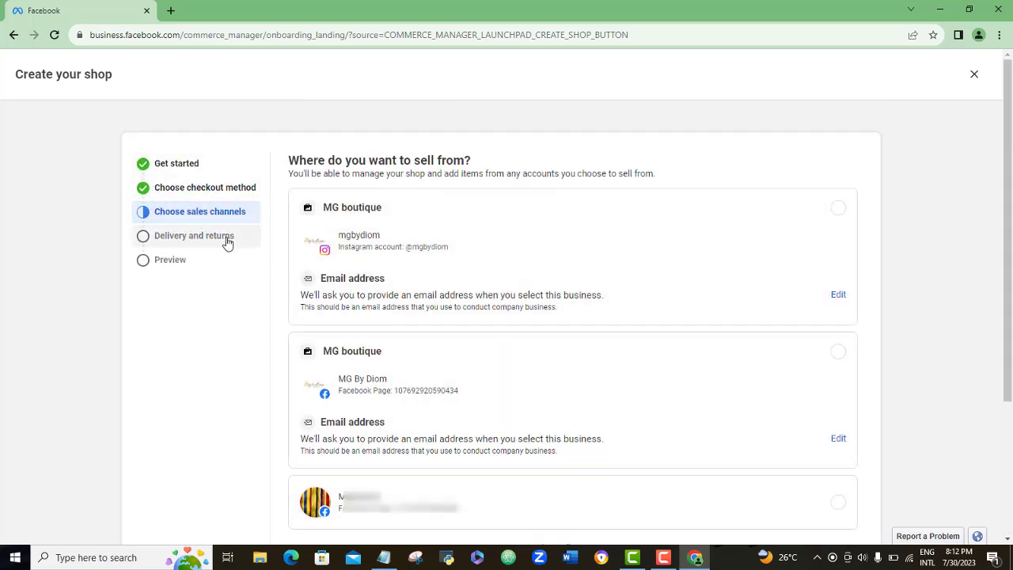
Select the striped-avatar Facebook Page, reselecting it after the list reloads, and continue.
{"action": "scroll", "scroll_direction": "down", "scroll_amount": 3}
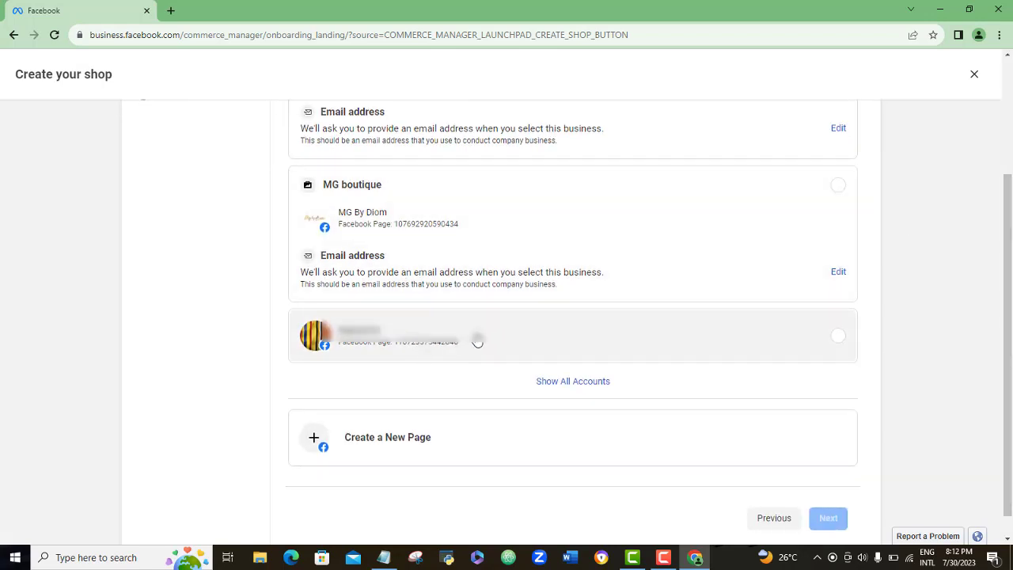
{"action": "left_click", "coordinate": [839, 335]}
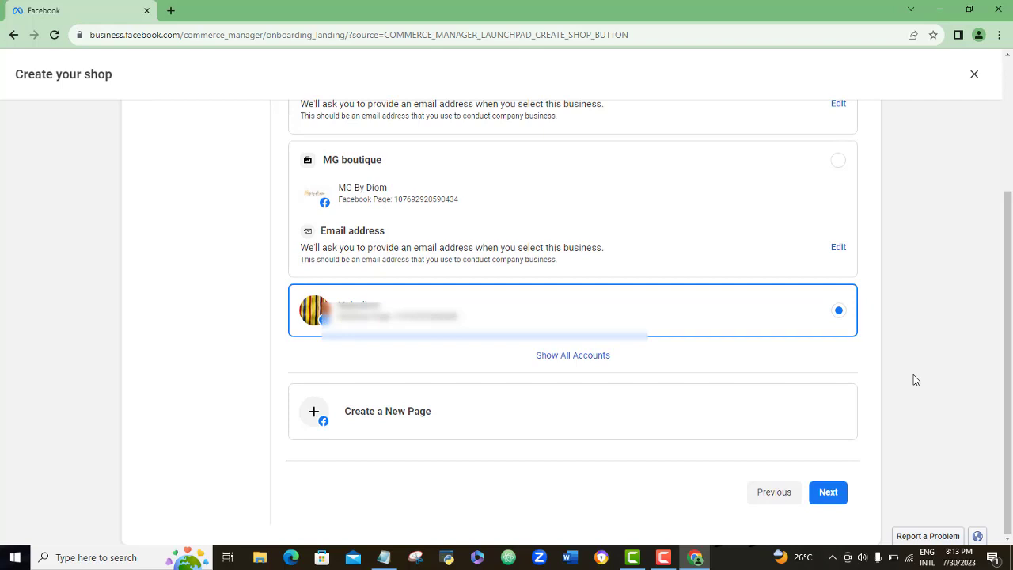
{"action": "mouse_move", "coordinate": [419, 421]}
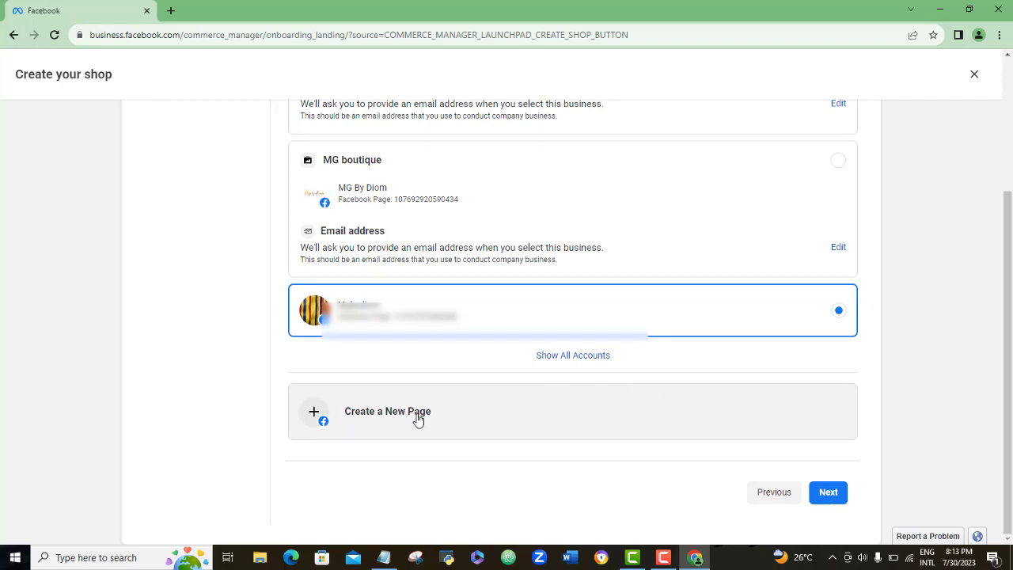
{"action": "mouse_move", "coordinate": [443, 422]}
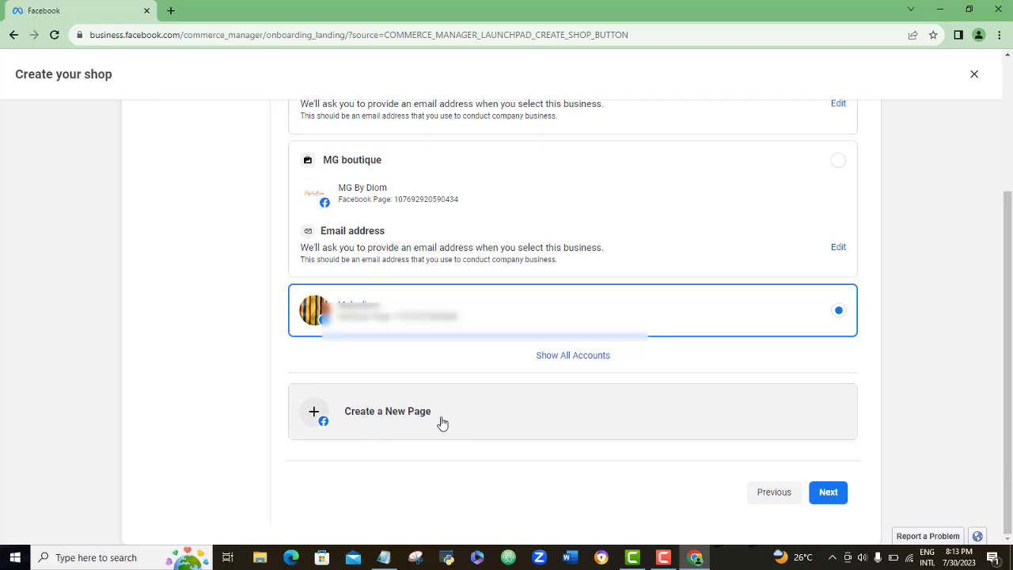
{"action": "mouse_move", "coordinate": [579, 408]}
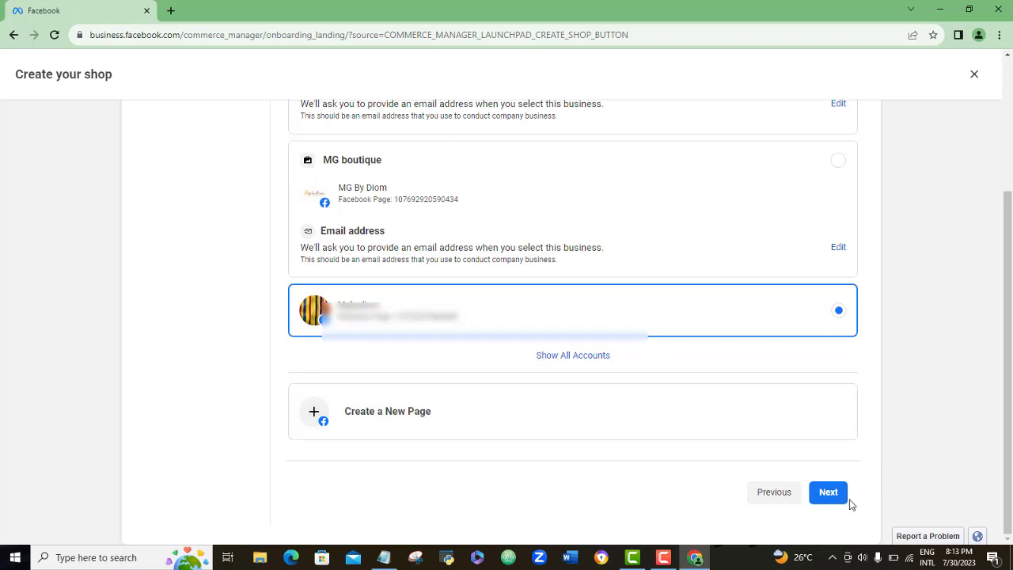
{"action": "left_click", "coordinate": [828, 492]}
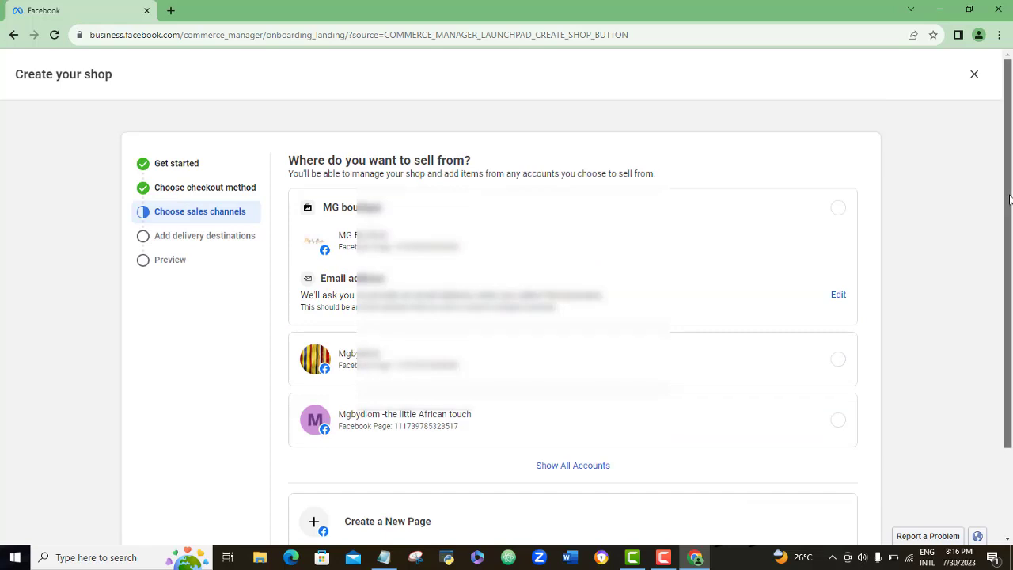
{"action": "scroll", "scroll_direction": "down", "scroll_amount": 3}
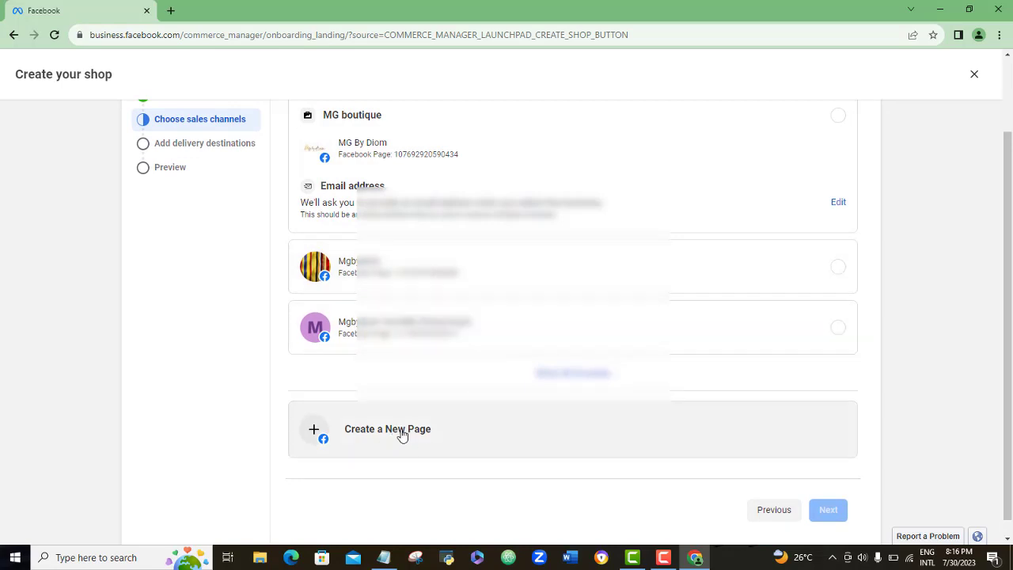
{"action": "left_click", "coordinate": [573, 266]}
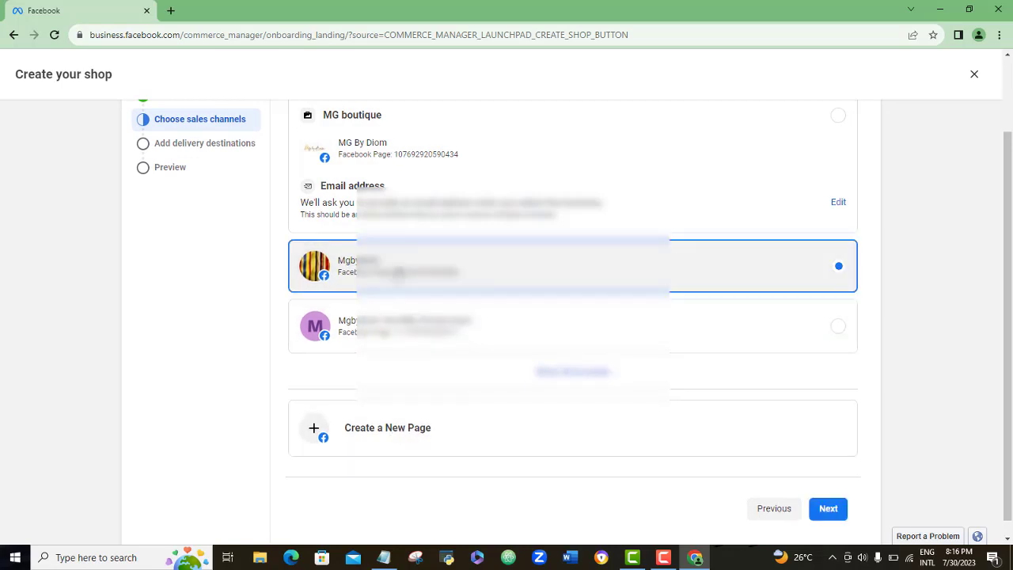
{"action": "mouse_move", "coordinate": [828, 509]}
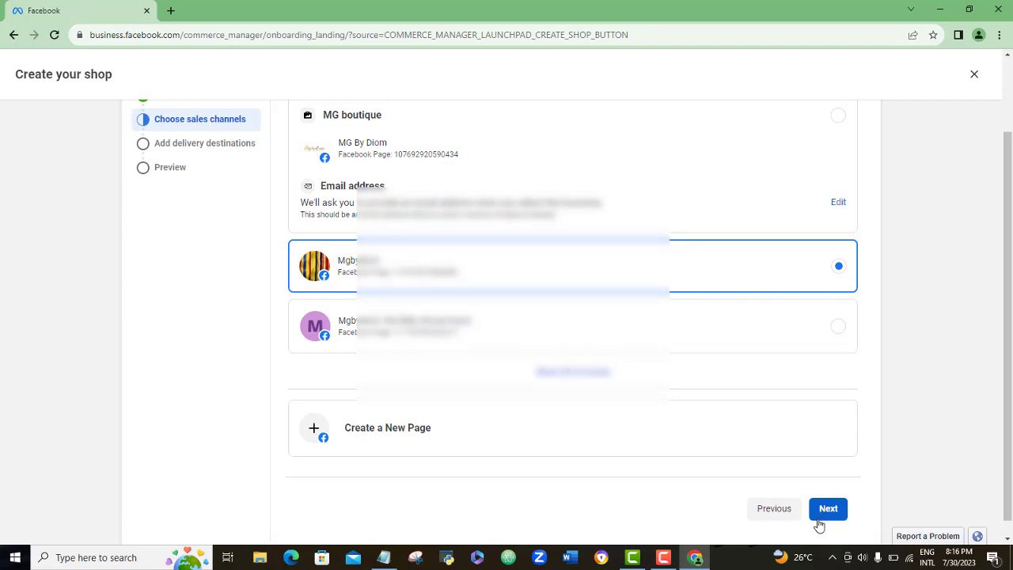
{"action": "left_click", "coordinate": [828, 509]}
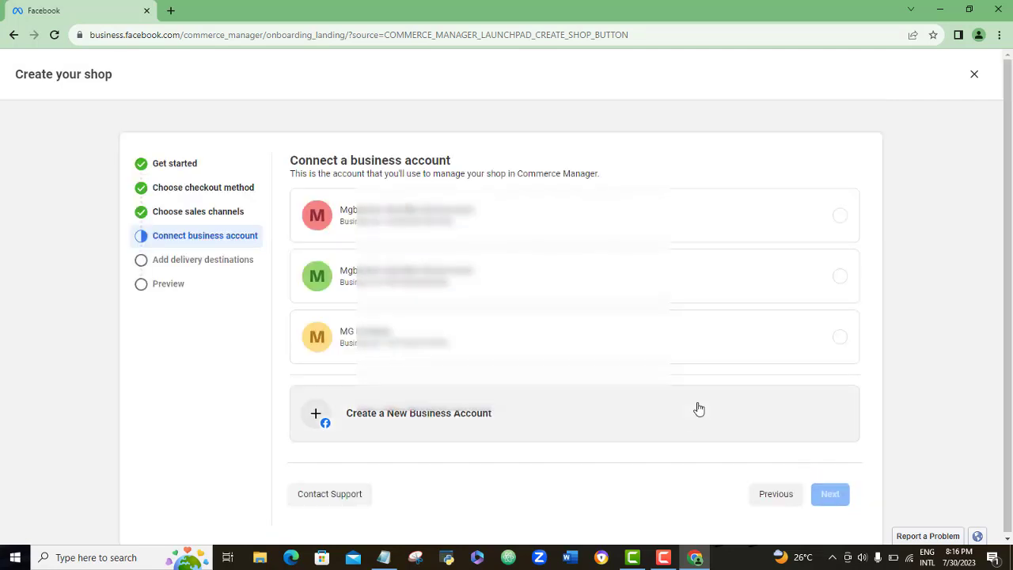
{"action": "mouse_move", "coordinate": [865, 366]}
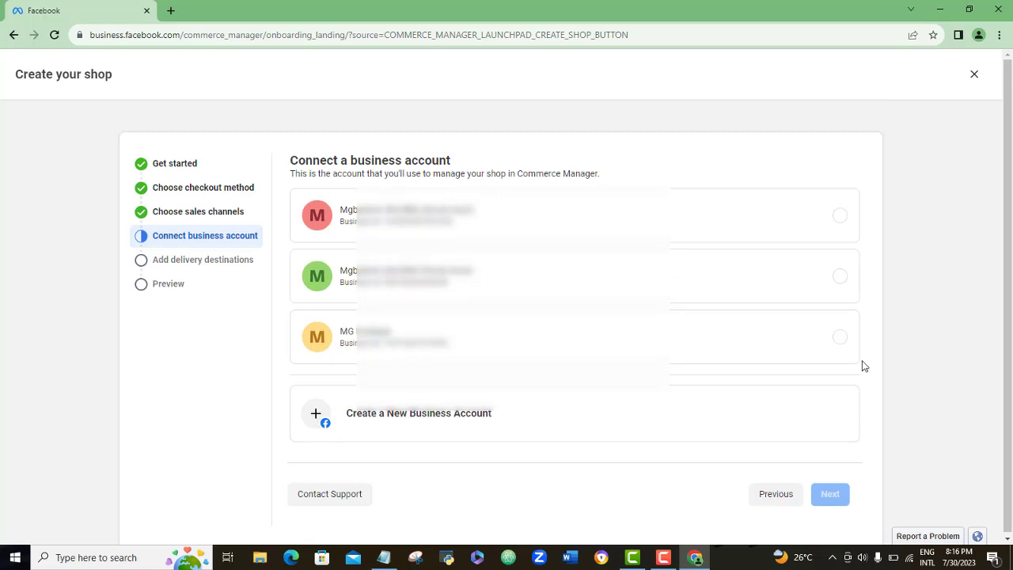
{"action": "mouse_move", "coordinate": [964, 330]}
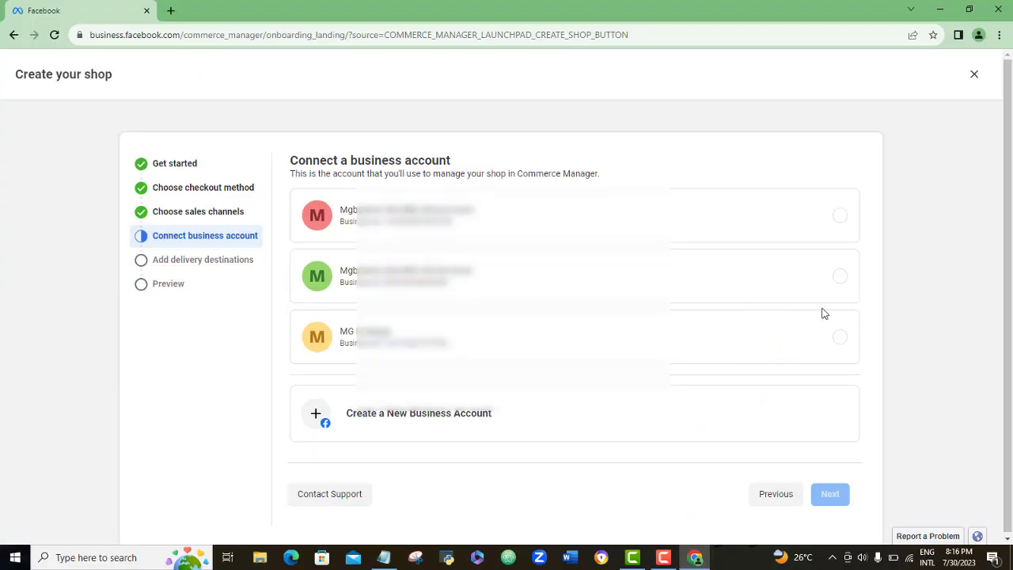
{"action": "mouse_move", "coordinate": [855, 354]}
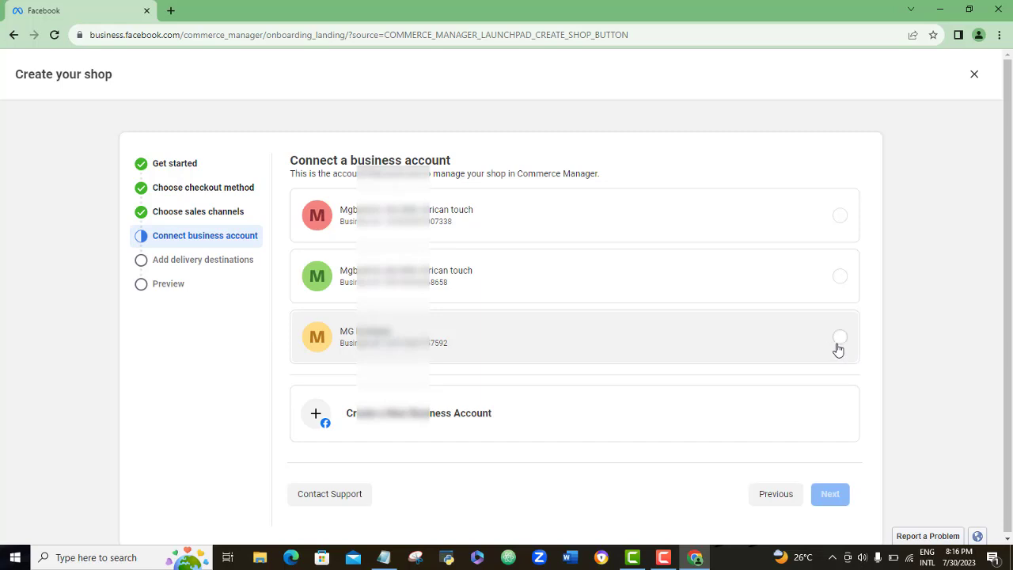
{"action": "mouse_move", "coordinate": [574, 251]}
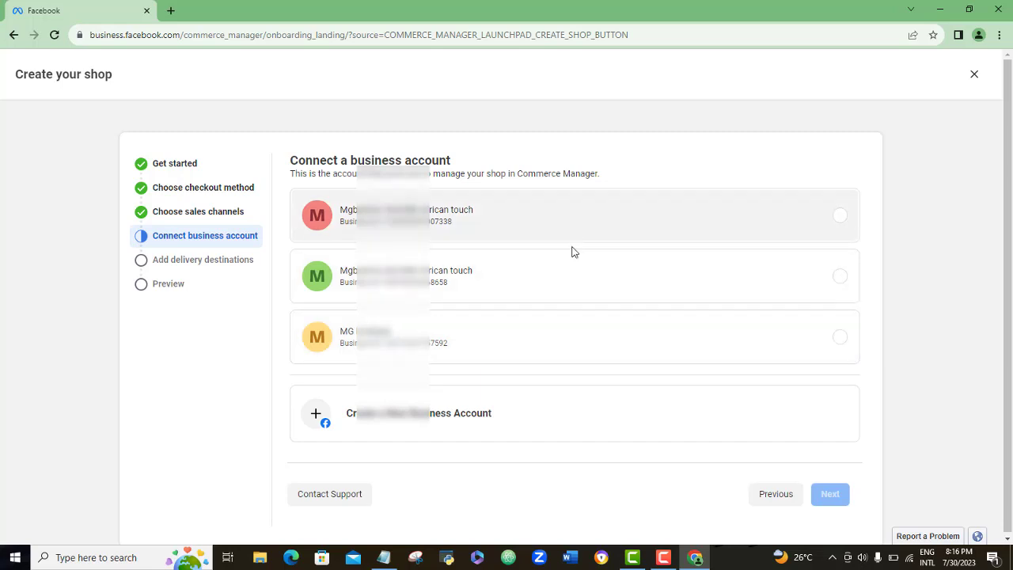
{"action": "mouse_move", "coordinate": [581, 279]}
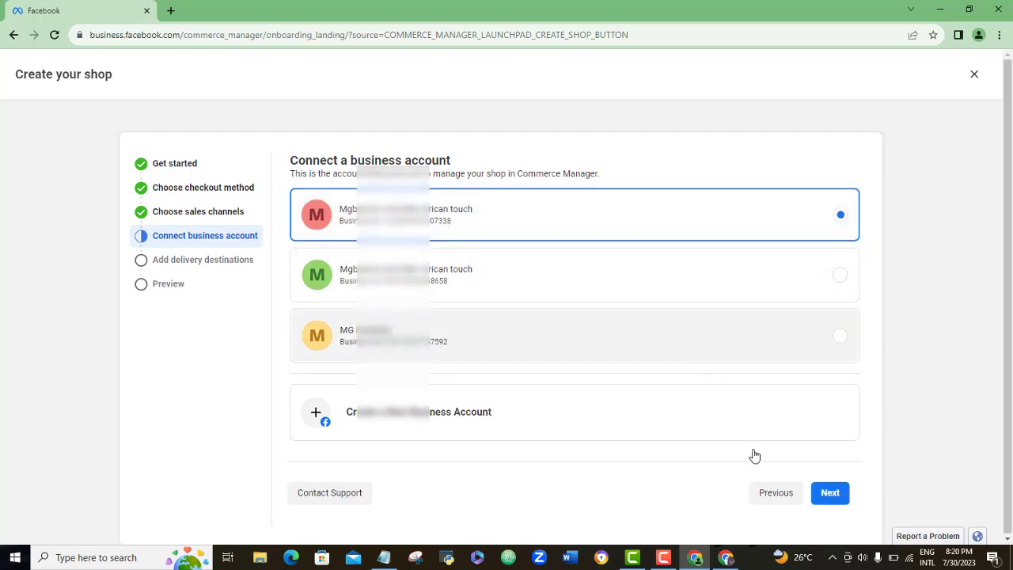
Continue with the first business account selected.
{"action": "left_click", "coordinate": [830, 492]}
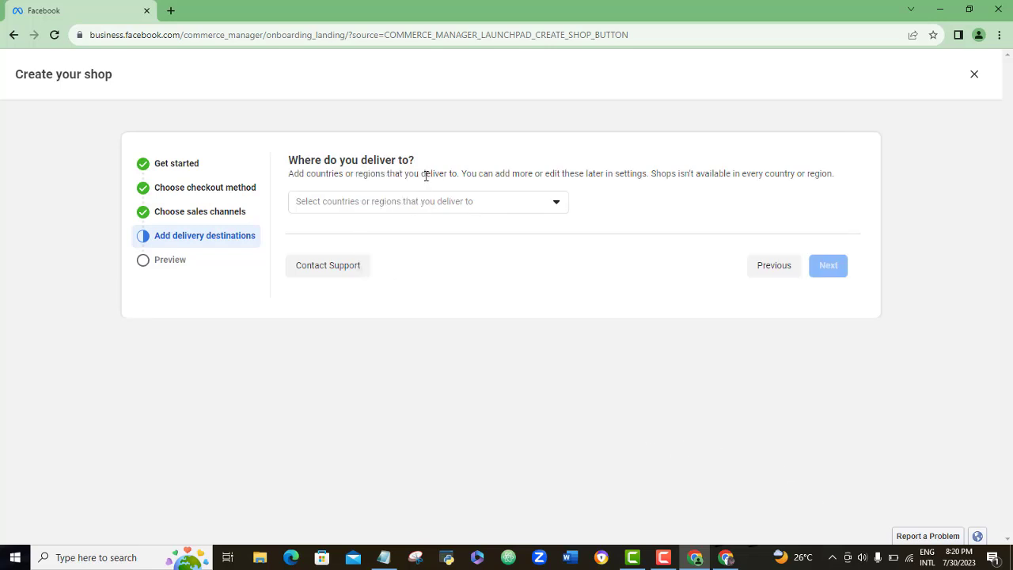
{"action": "mouse_move", "coordinate": [516, 187]}
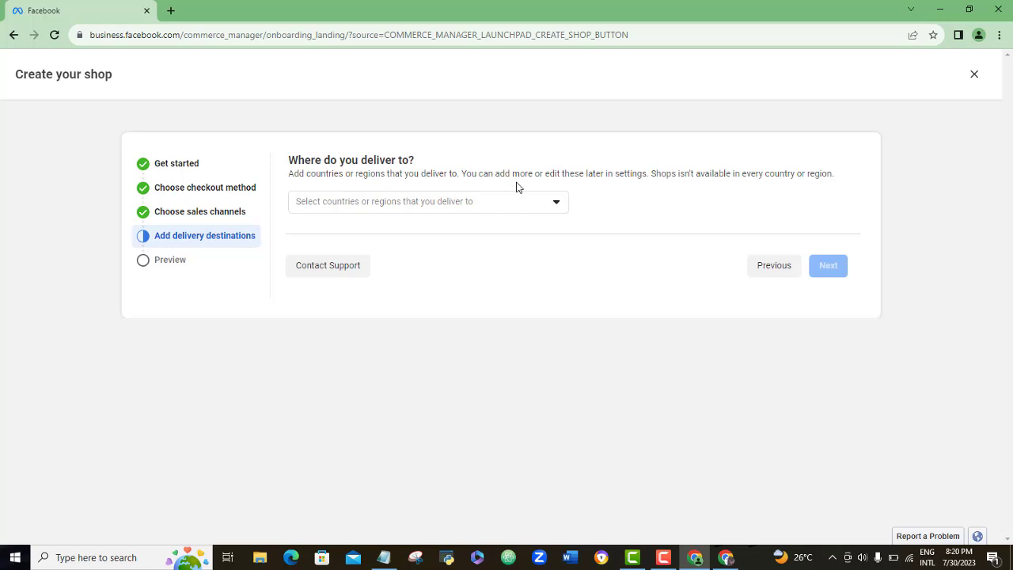
{"action": "mouse_move", "coordinate": [664, 191]}
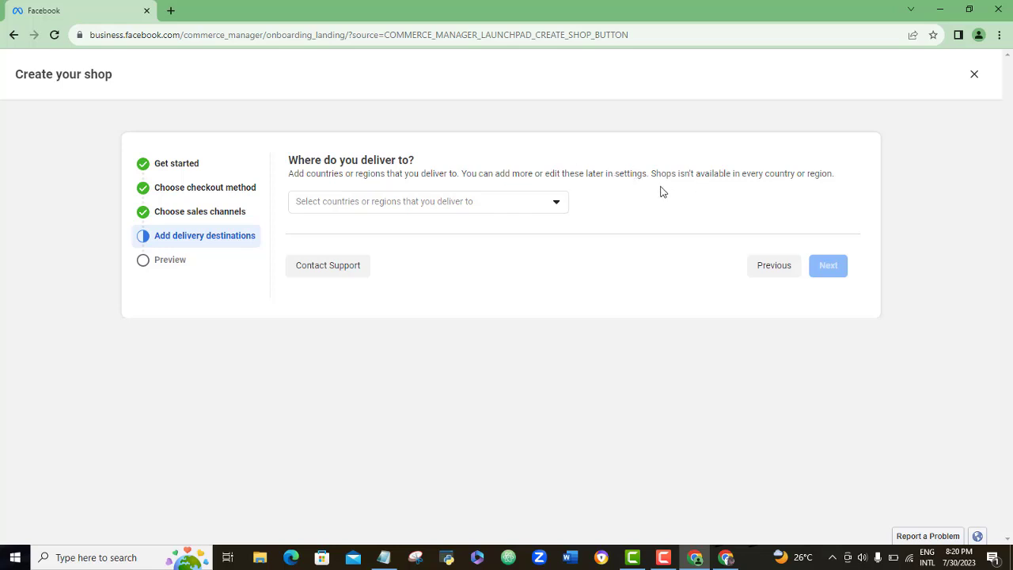
Tick United Kingdom in the delivery countries list and continue to the preview.
{"action": "left_click", "coordinate": [427, 201]}
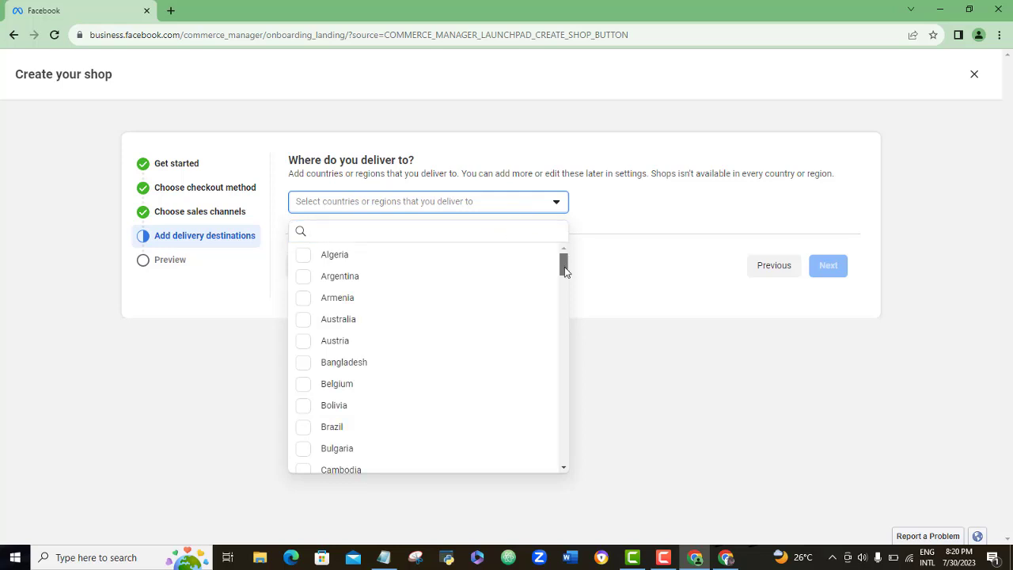
{"action": "scroll", "scroll_direction": "down", "scroll_amount": 3}
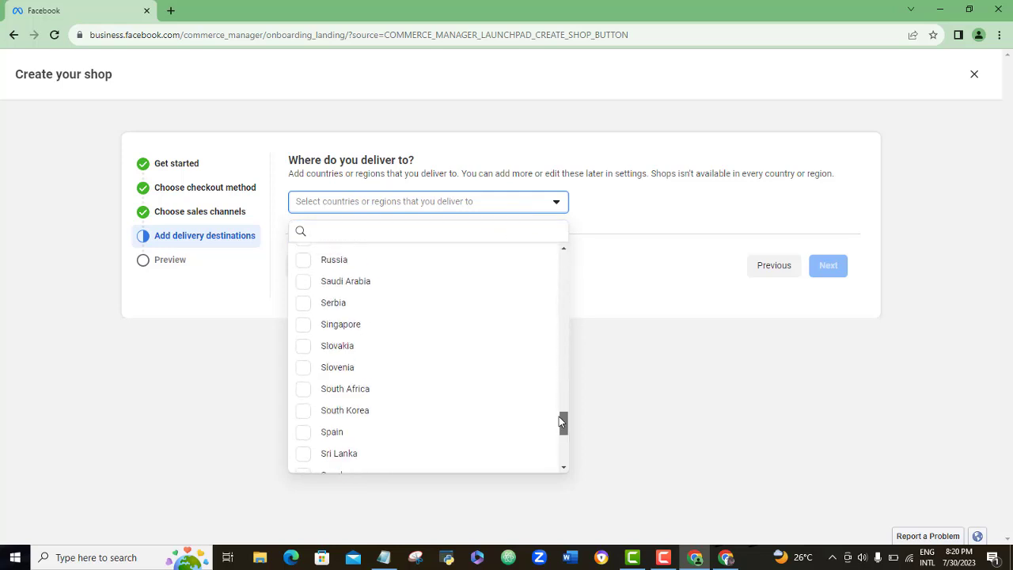
{"action": "scroll", "scroll_direction": "down", "scroll_amount": 3}
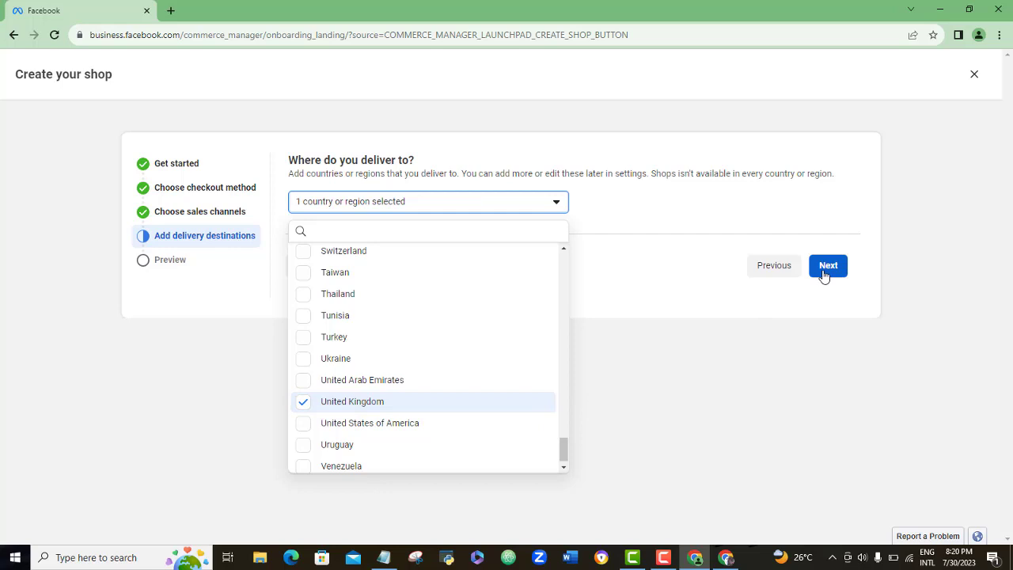
{"action": "left_click", "coordinate": [828, 265]}
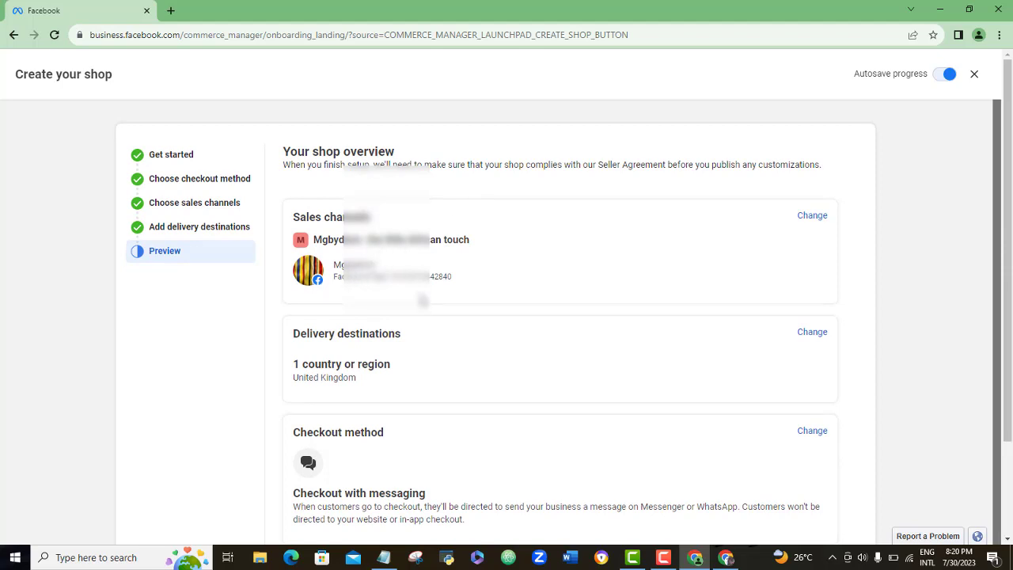
{"action": "mouse_move", "coordinate": [461, 384]}
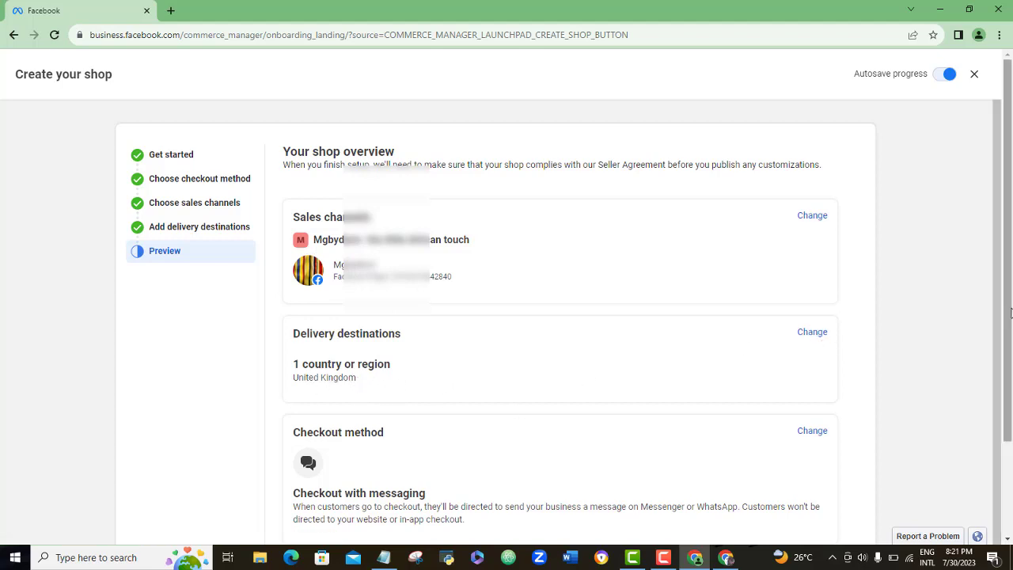
Tick the Seller Agreement checkbox and choose Finish Setup.
{"action": "scroll", "scroll_direction": "down", "scroll_amount": 3}
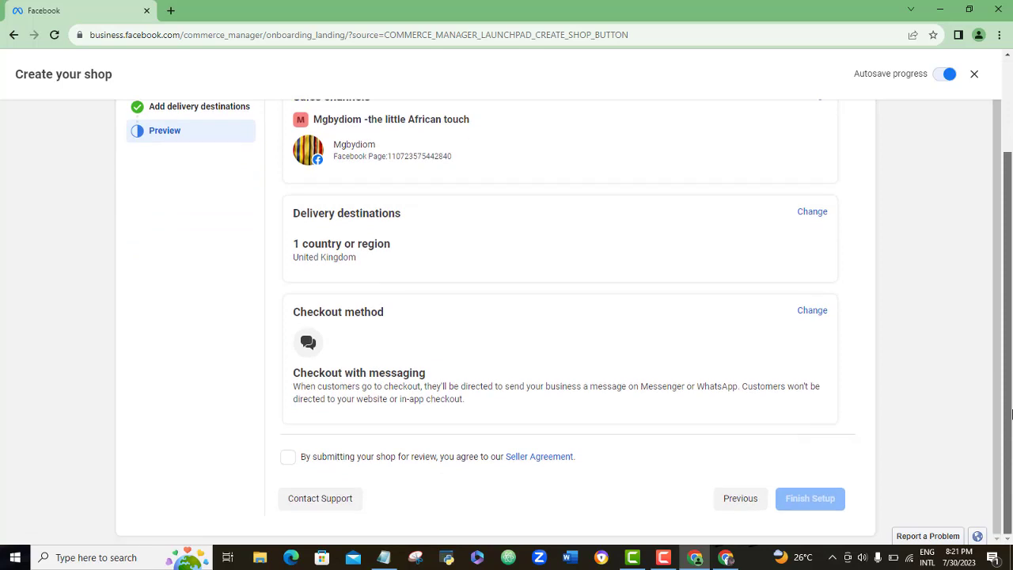
{"action": "mouse_move", "coordinate": [685, 327]}
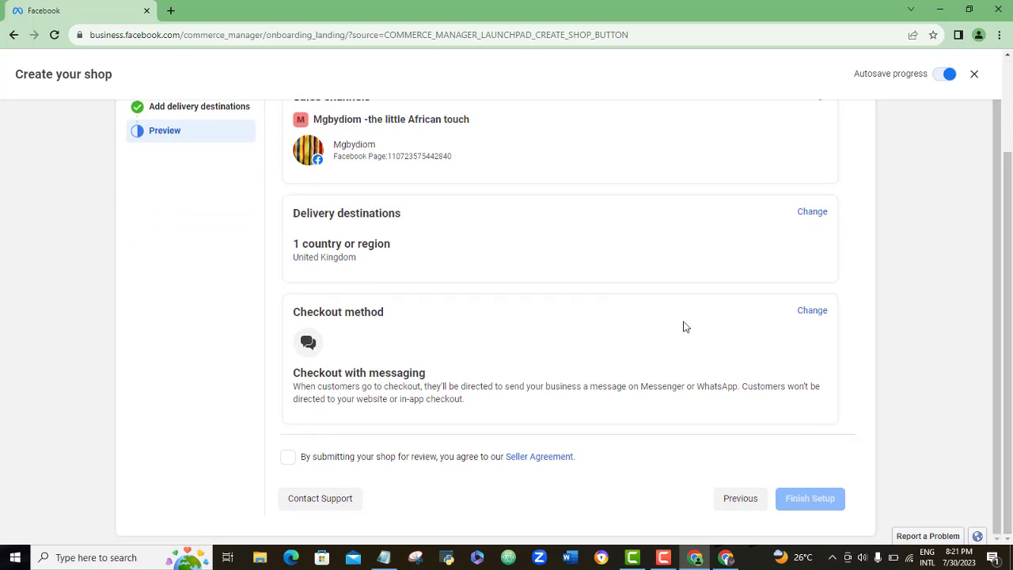
{"action": "mouse_move", "coordinate": [812, 310]}
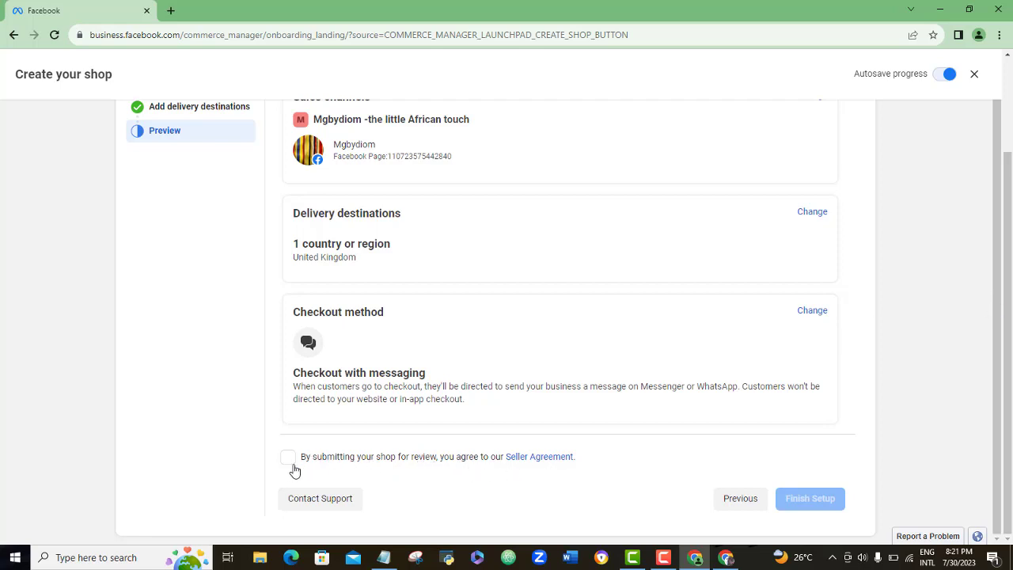
{"action": "left_click", "coordinate": [289, 457]}
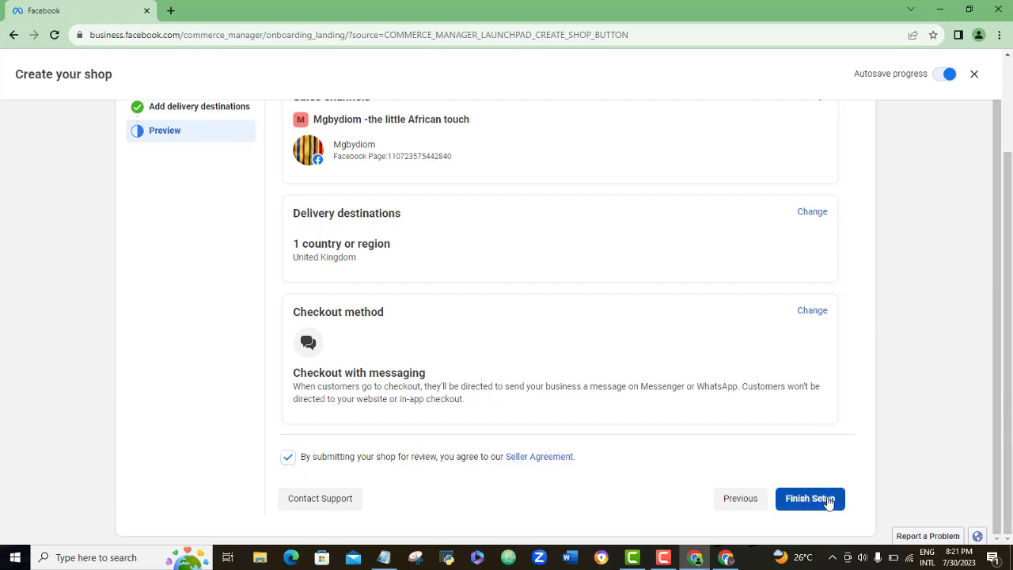
{"action": "left_click", "coordinate": [810, 499]}
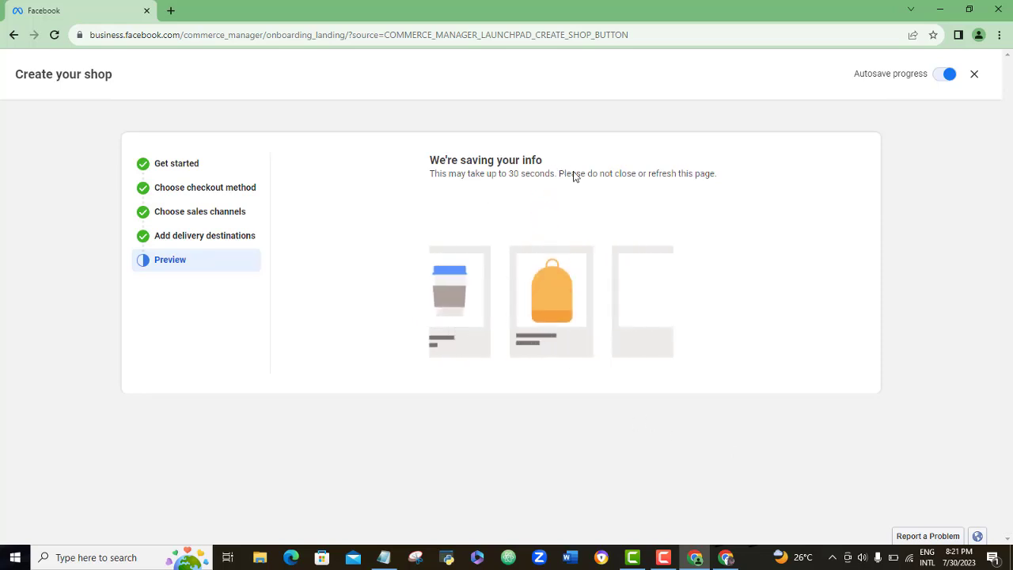
Wait on the 'We're saving your info' screen until the shop overview appears.
{"action": "left_click", "coordinate": [663, 557]}
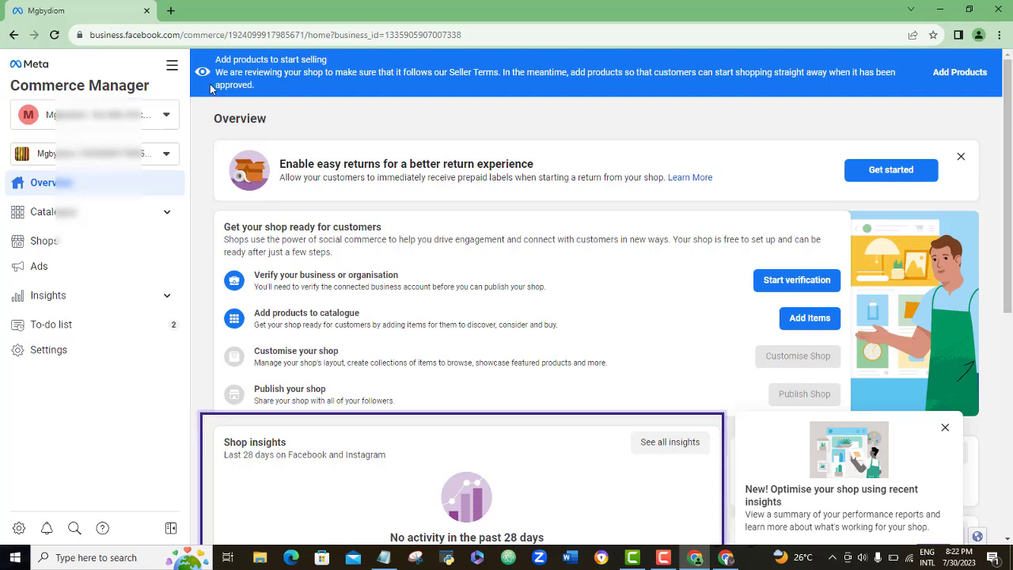
{"action": "mouse_move", "coordinate": [361, 85]}
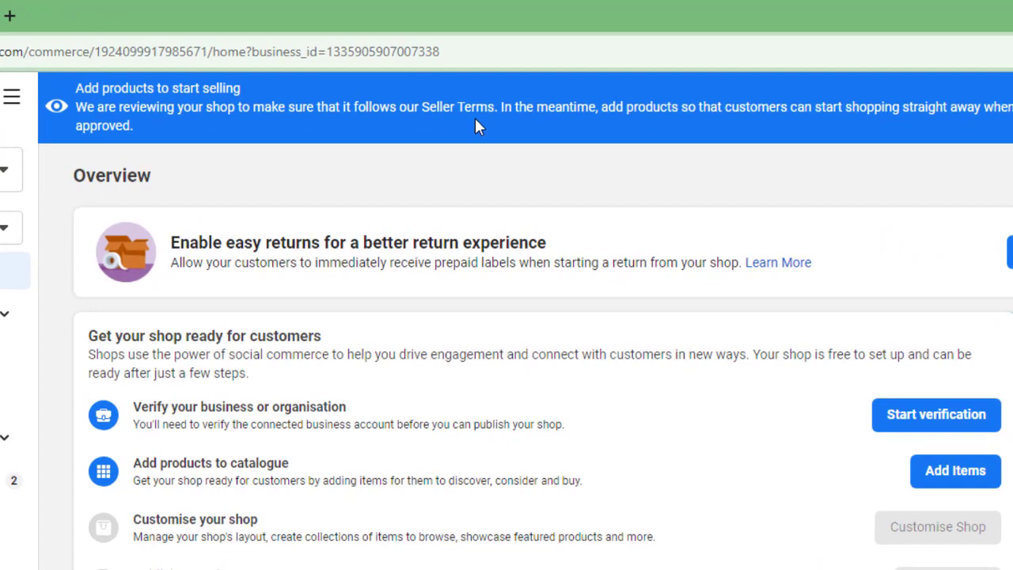
{"action": "mouse_move", "coordinate": [527, 133]}
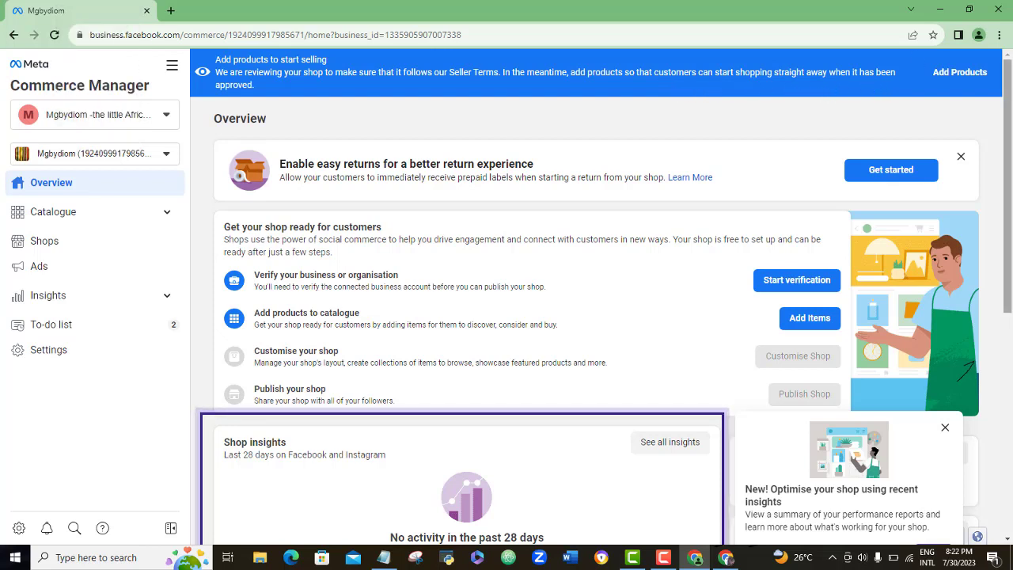
{"action": "mouse_move", "coordinate": [961, 83]}
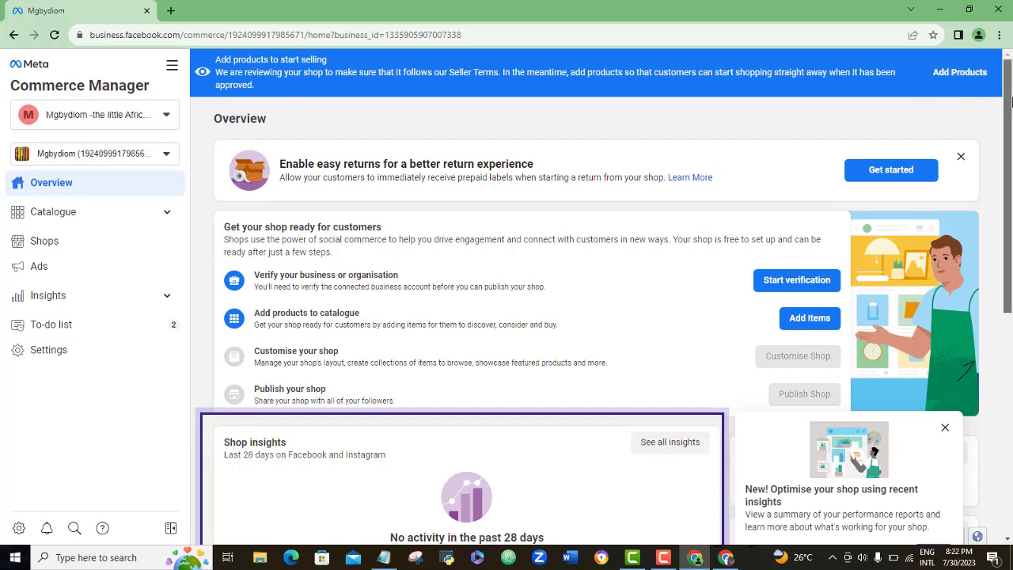
Scroll through the overview's insights, top products and tagged content sections, then back to the top.
{"action": "scroll", "scroll_direction": "down", "scroll_amount": 3}
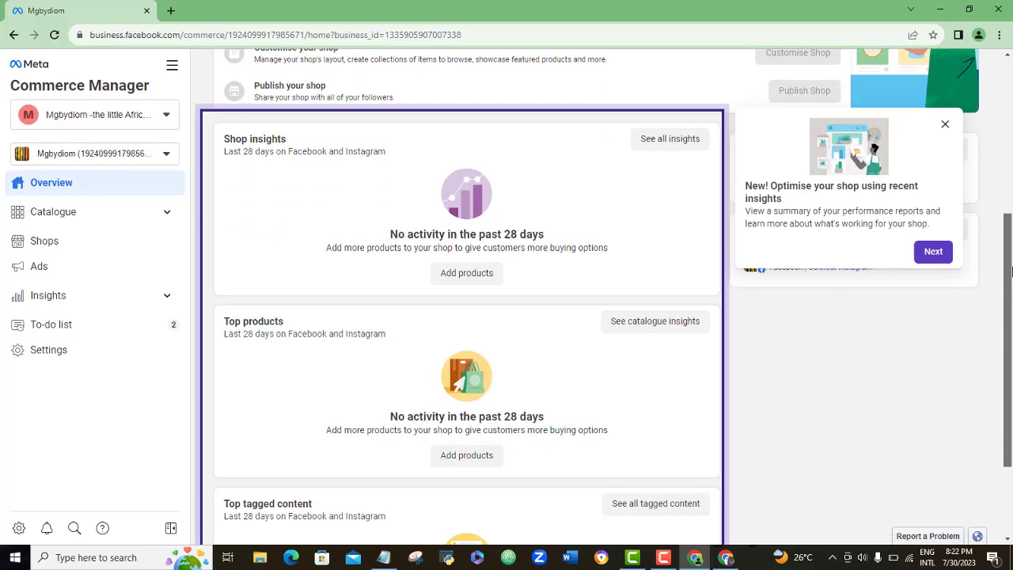
{"action": "scroll", "scroll_direction": "down", "scroll_amount": 3}
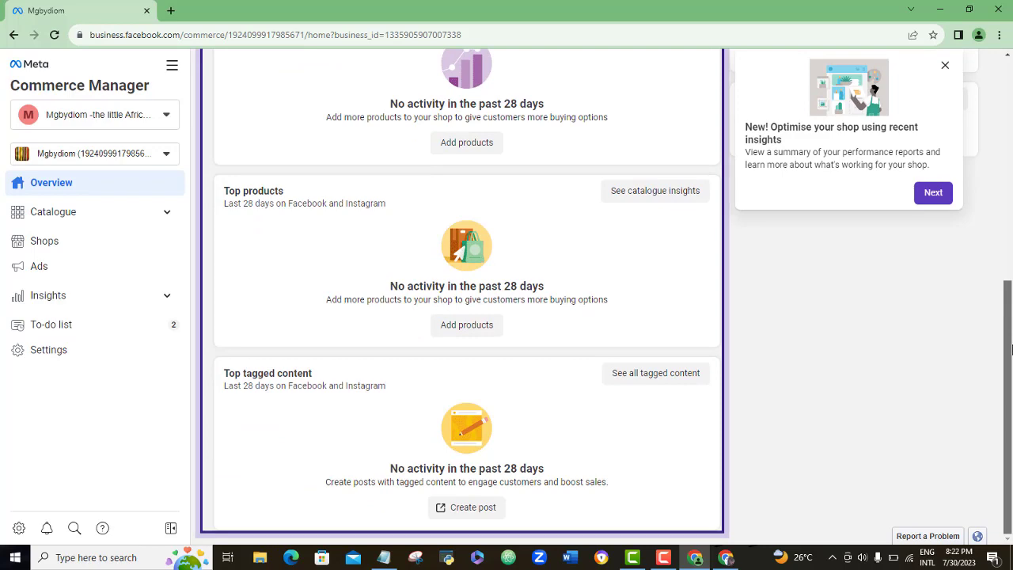
{"action": "scroll", "scroll_direction": "up", "scroll_amount": 3}
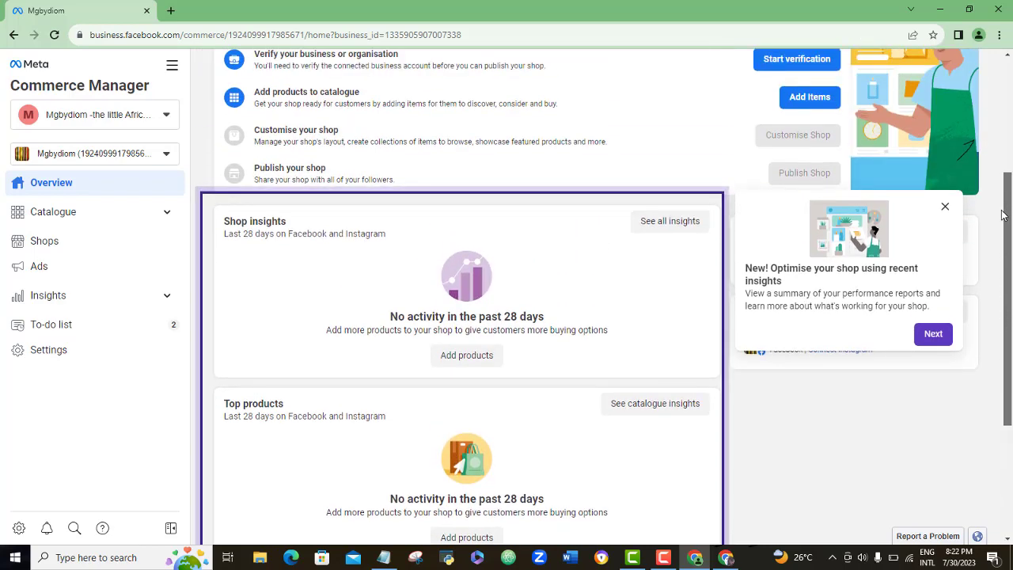
{"action": "scroll", "scroll_direction": "up", "scroll_amount": 3}
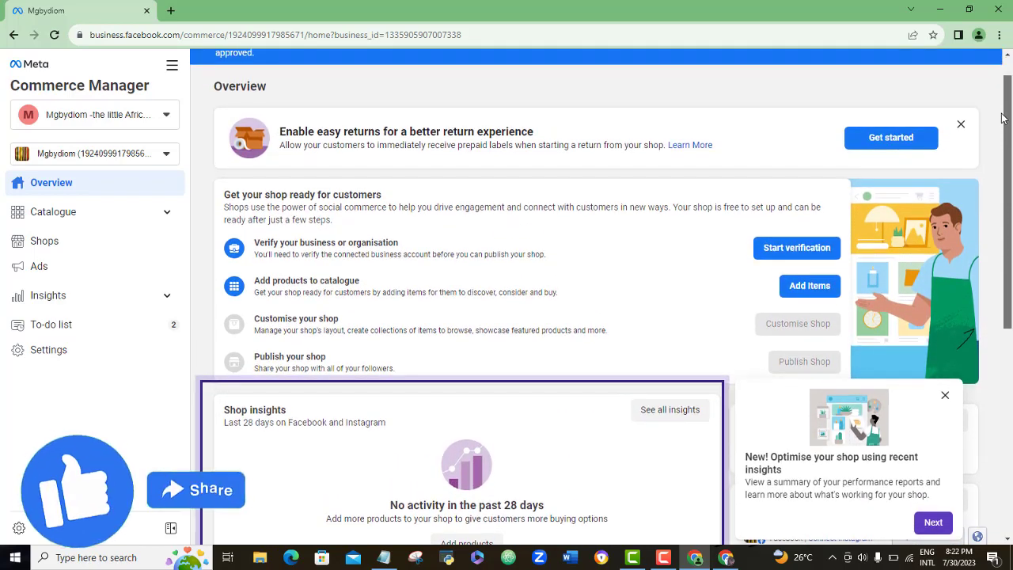